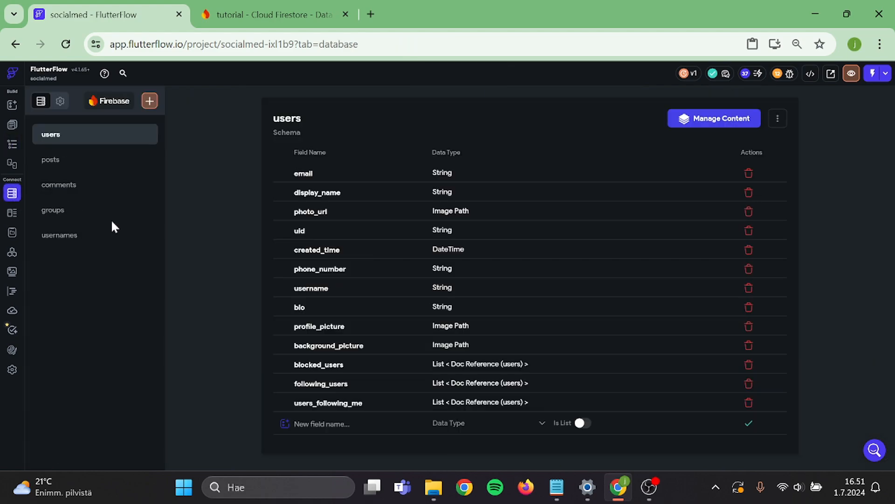
{"action": "mouse_move", "coordinate": [82, 172]}
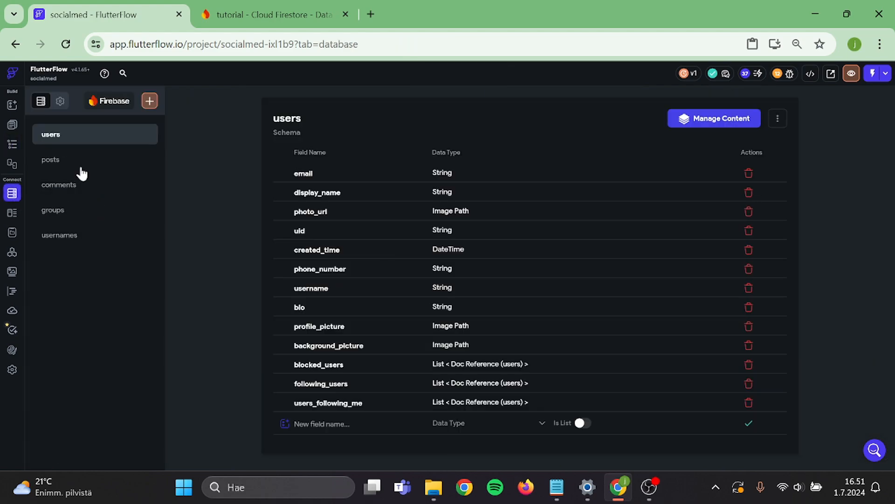
- Add Post_saved_by to posts as a list of Document References to Users
{"action": "left_click", "coordinate": [50, 160]}
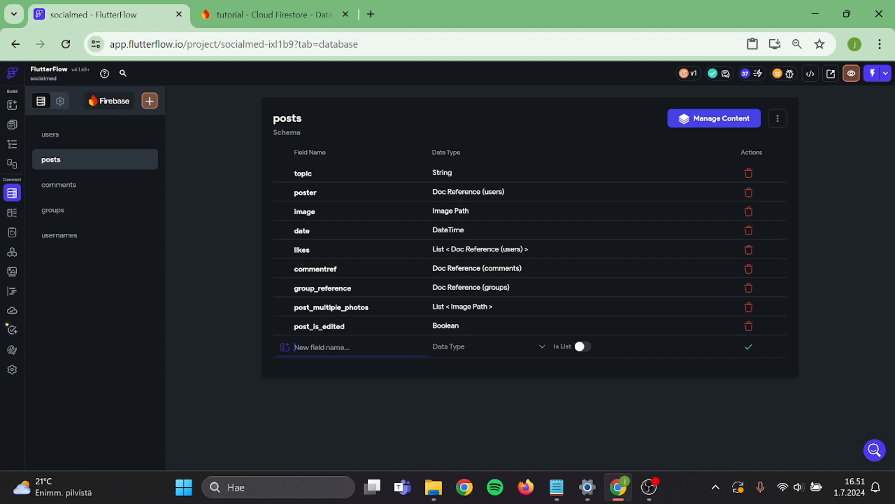
{"action": "type", "text": "Post_saved_by"}
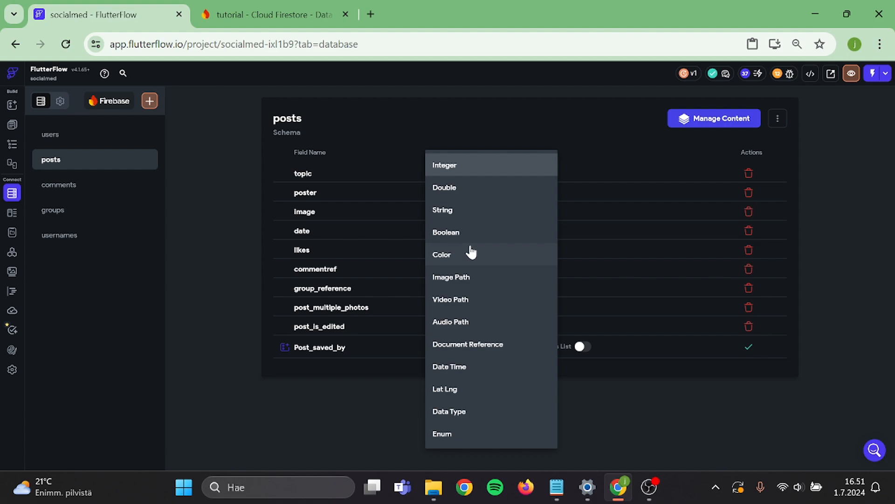
{"action": "left_click", "coordinate": [468, 344]}
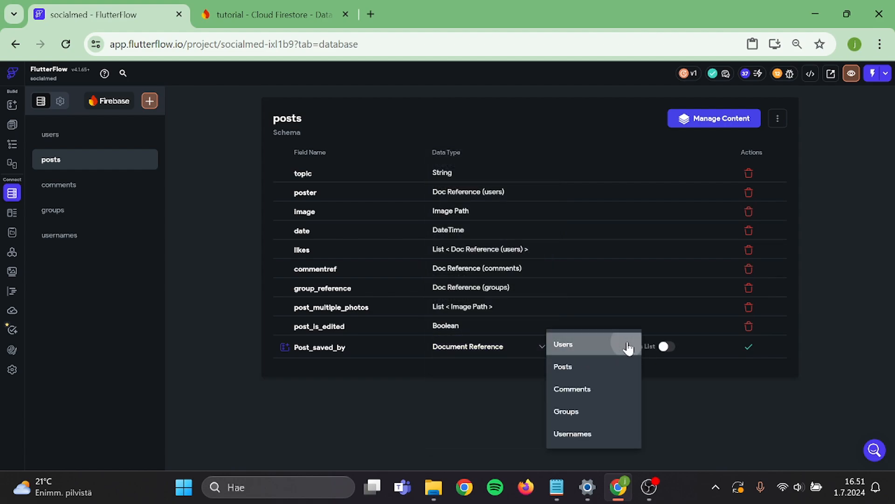
{"action": "left_click", "coordinate": [563, 343]}
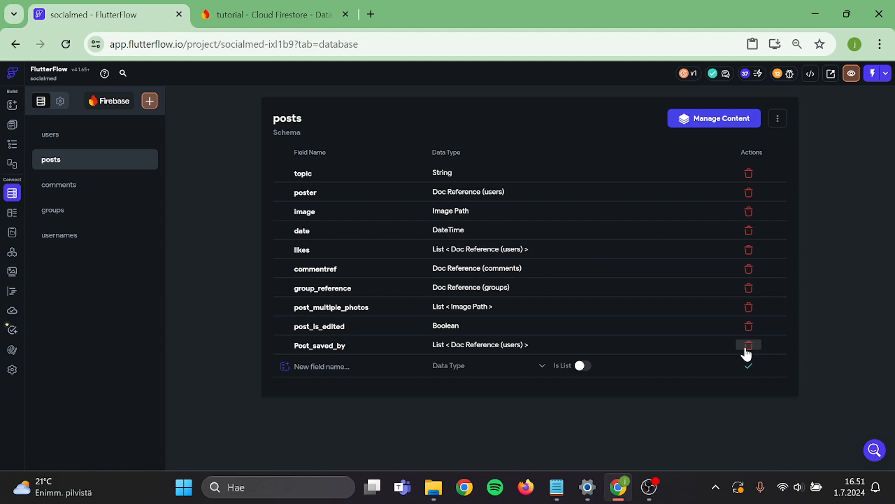
- Duplicate the like ToggleIcon in the HomePage post card's counts Row
{"action": "left_click", "coordinate": [12, 143]}
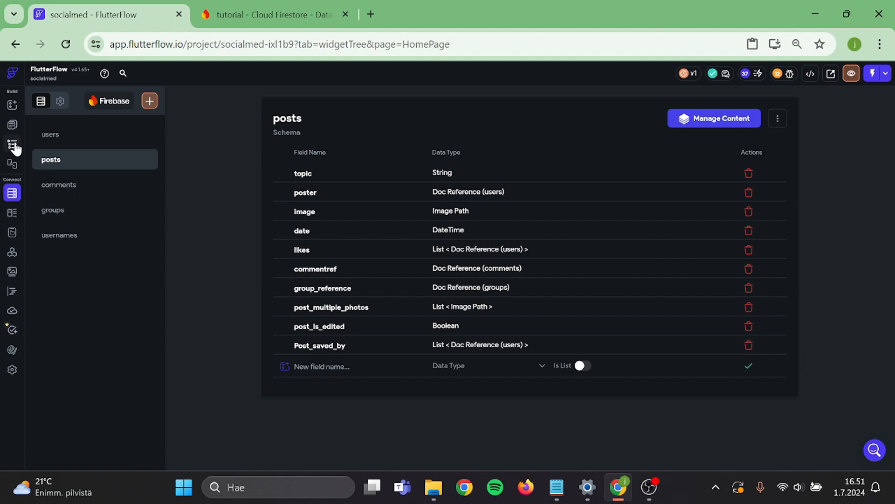
{"action": "left_click", "coordinate": [13, 145]}
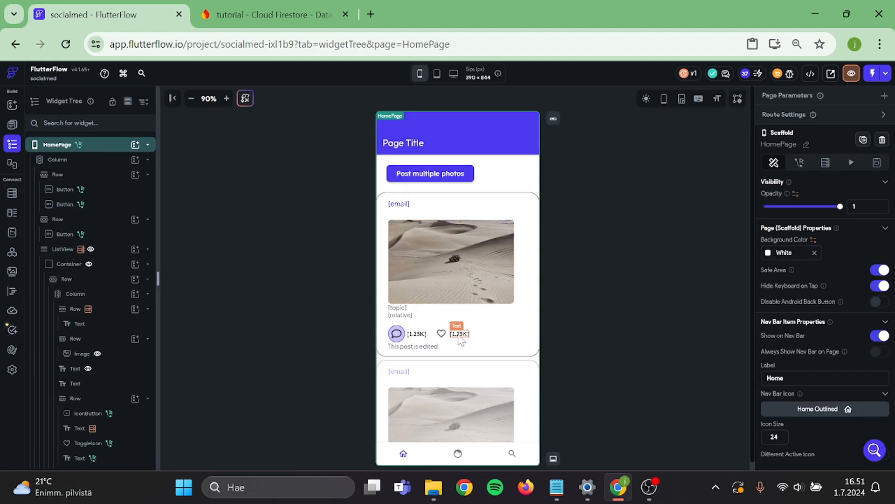
{"action": "left_click", "coordinate": [459, 333]}
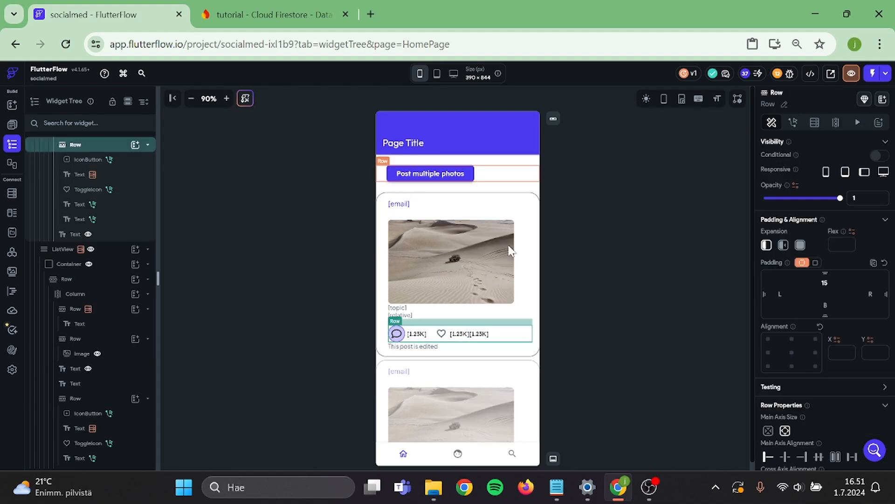
{"action": "right_click", "coordinate": [495, 333]}
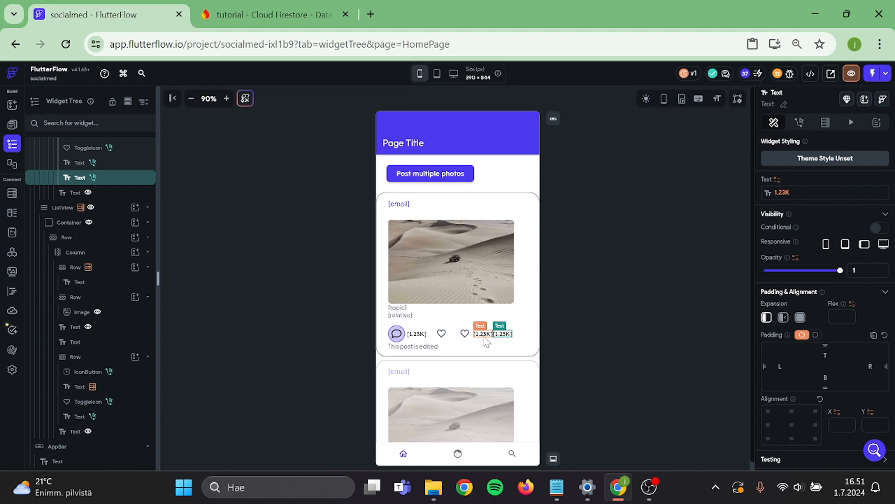
- Add a duplicated count Text beside the new toggle in the counts Row
{"action": "left_click", "coordinate": [13, 103]}
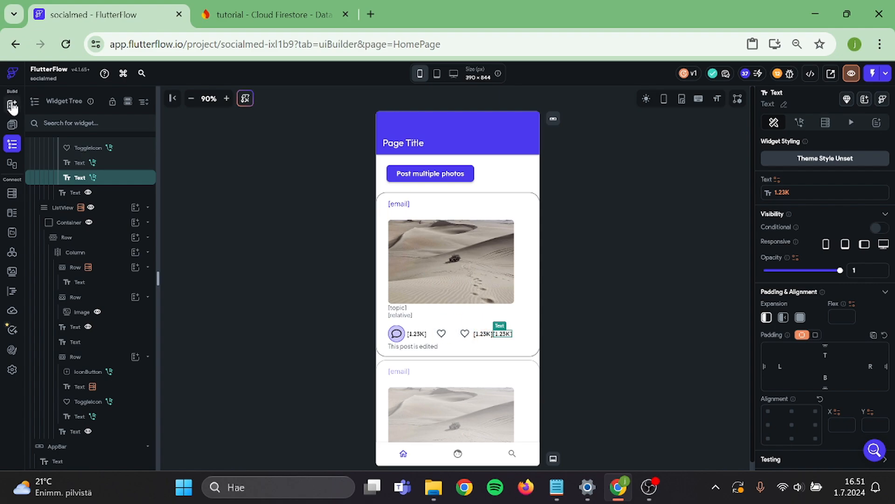
{"action": "left_click", "coordinate": [12, 104]}
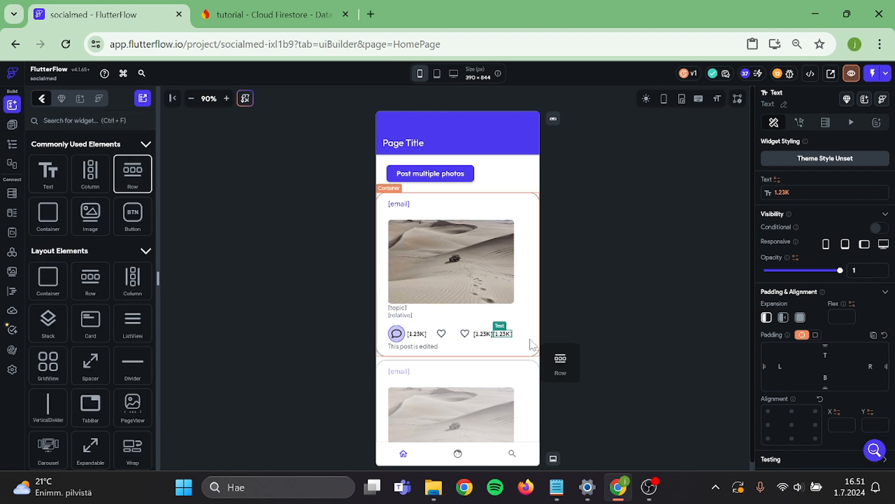
{"action": "left_click", "coordinate": [503, 333]}
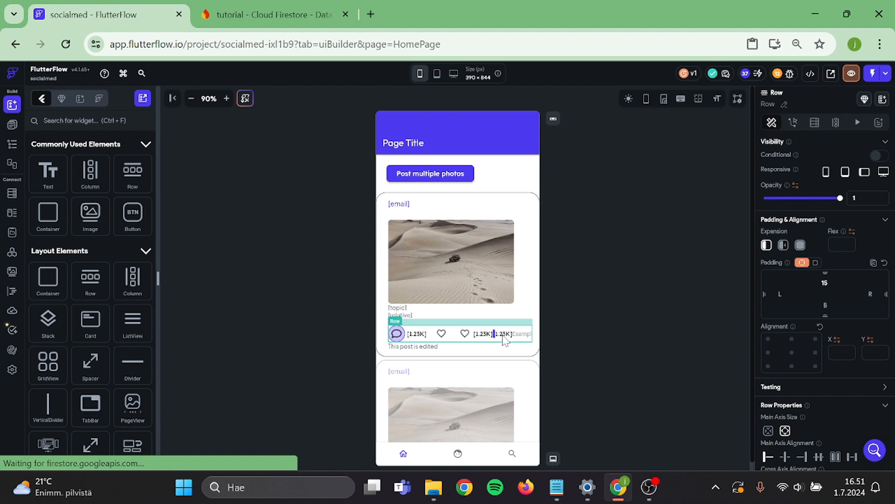
{"action": "left_click", "coordinate": [441, 333]}
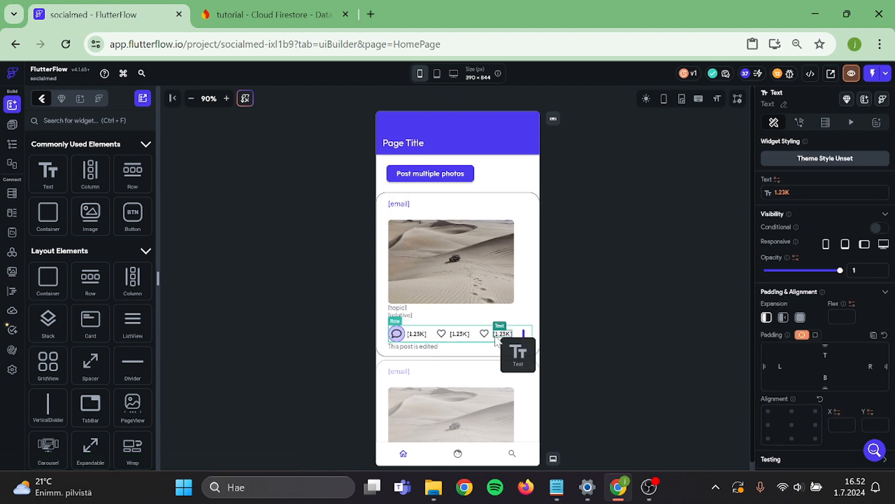
{"action": "left_click", "coordinate": [484, 333]}
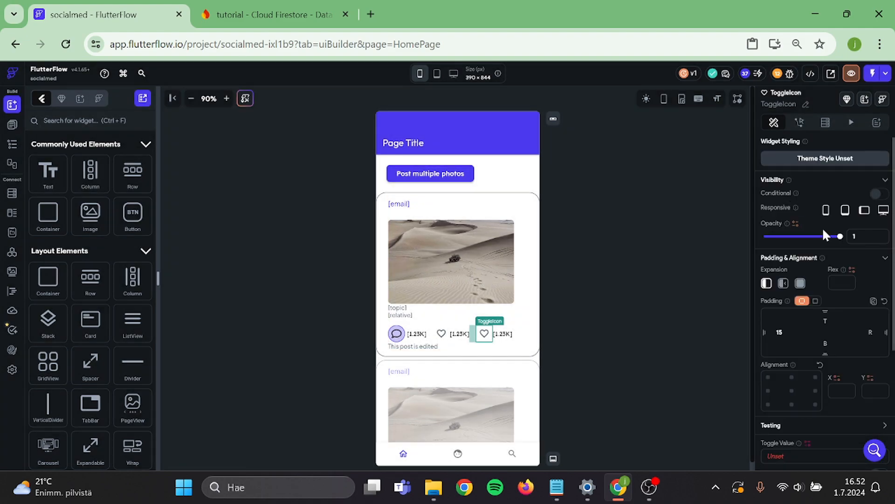
- Inspect the new toggle's conditional update-document actions in the Action Flow Editor
{"action": "left_click", "coordinate": [799, 123]}
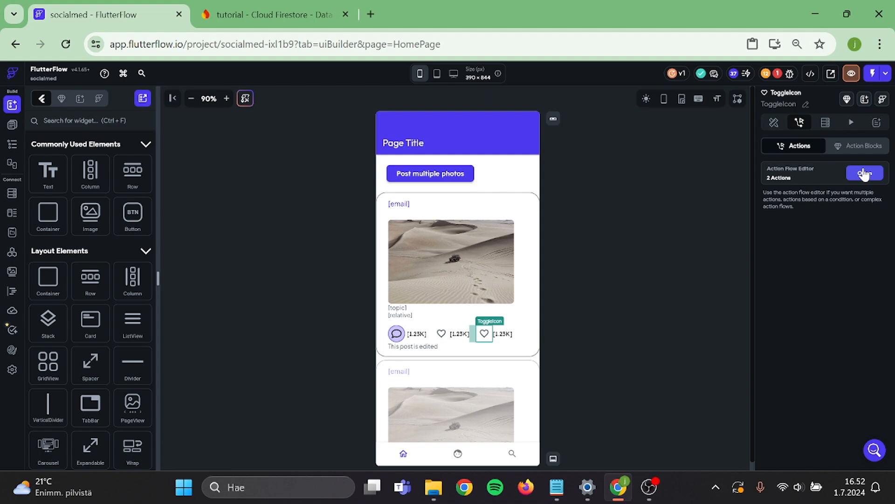
{"action": "left_click", "coordinate": [864, 172]}
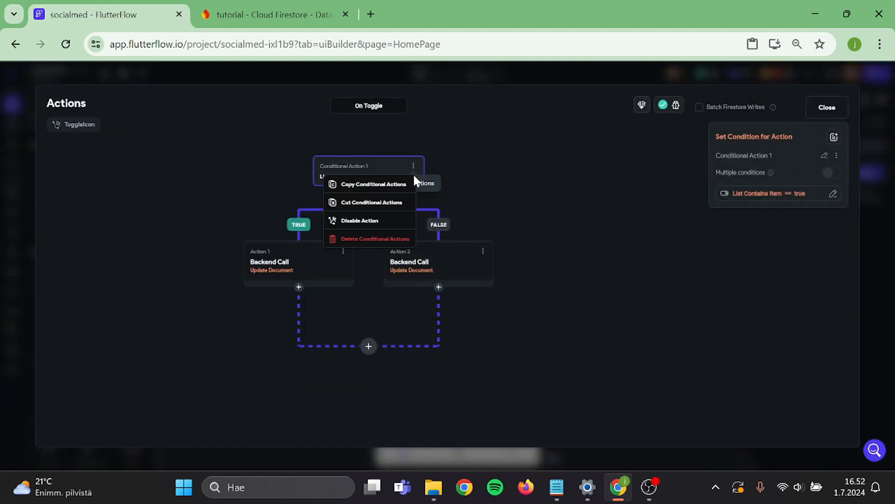
{"action": "left_click", "coordinate": [375, 238]}
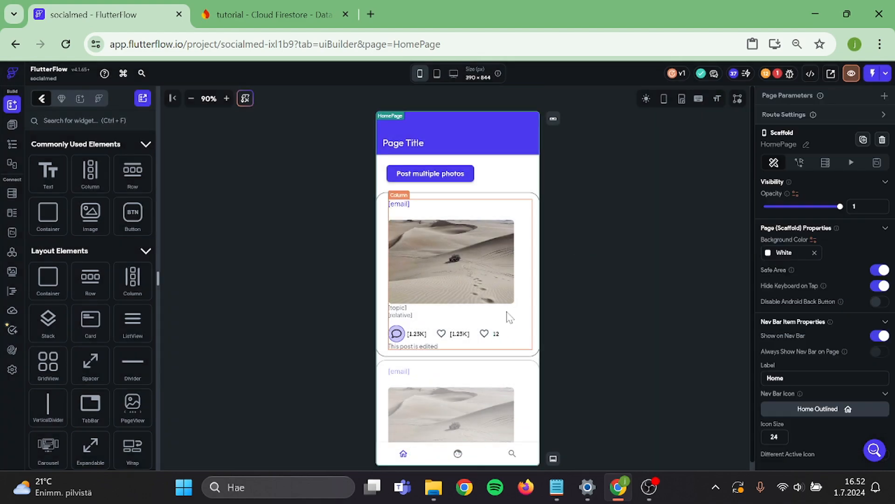
- Swap the toggle's On/Off heart icons for 'save' icons from the icon picker
{"action": "left_click", "coordinate": [484, 333]}
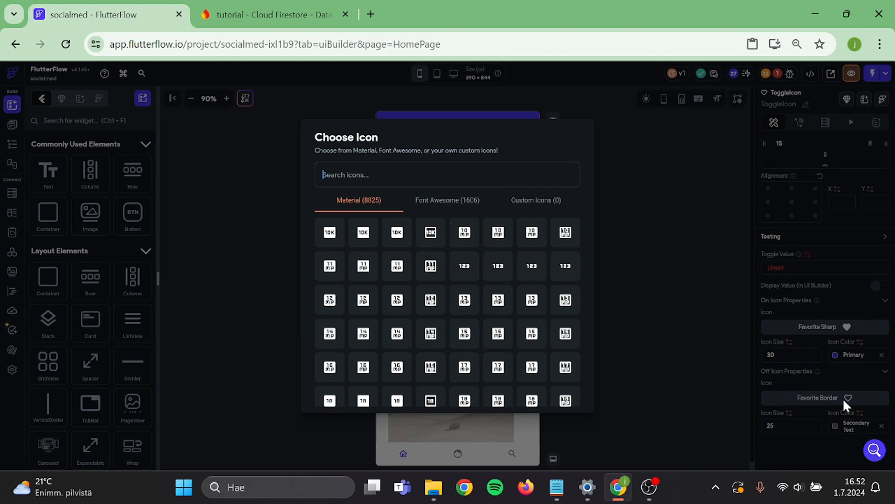
{"action": "type", "text": "save"}
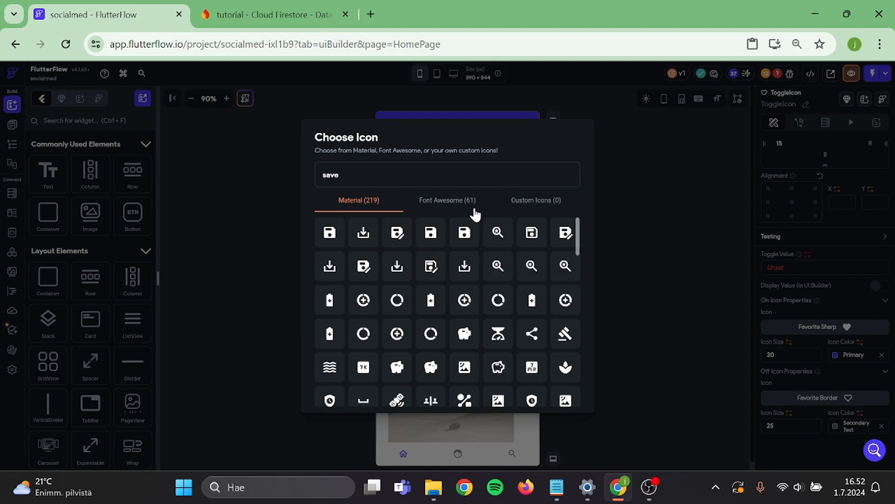
{"action": "left_click", "coordinate": [447, 200]}
{"action": "type", "text": "a"}
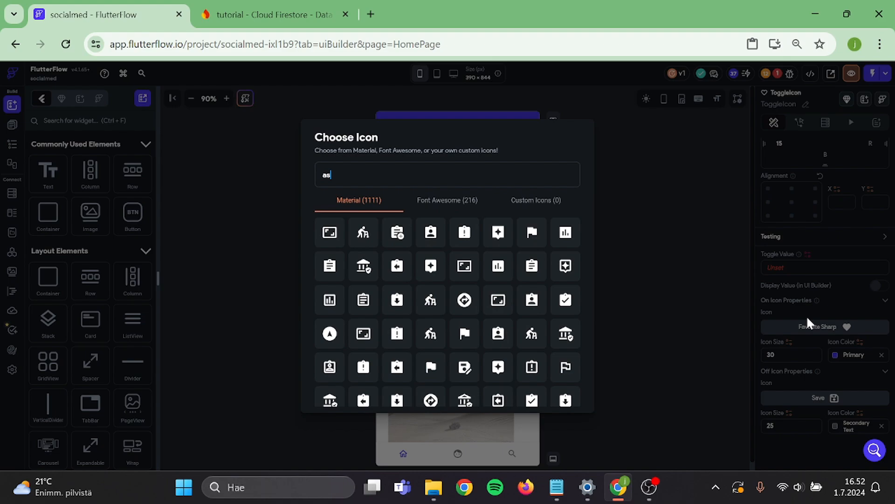
{"action": "type", "text": "save"}
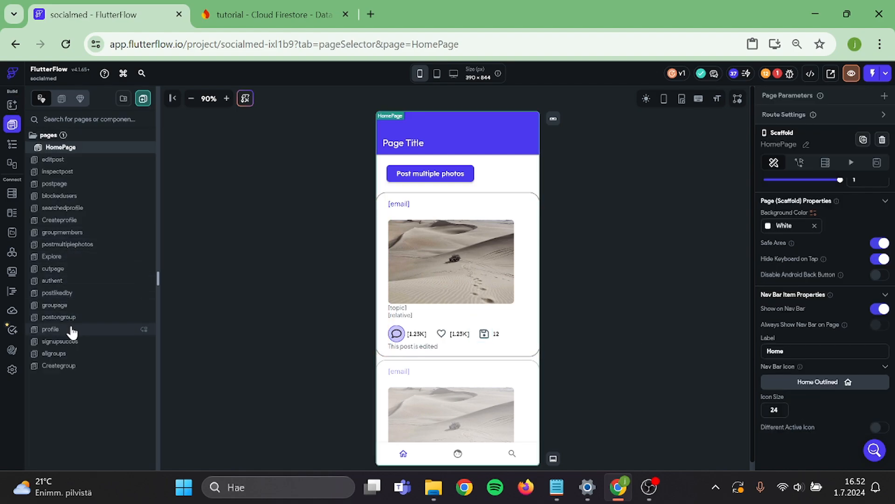
- Paste the IconButton beside Your posts on the profile page and change its icon
{"action": "left_click", "coordinate": [50, 329]}
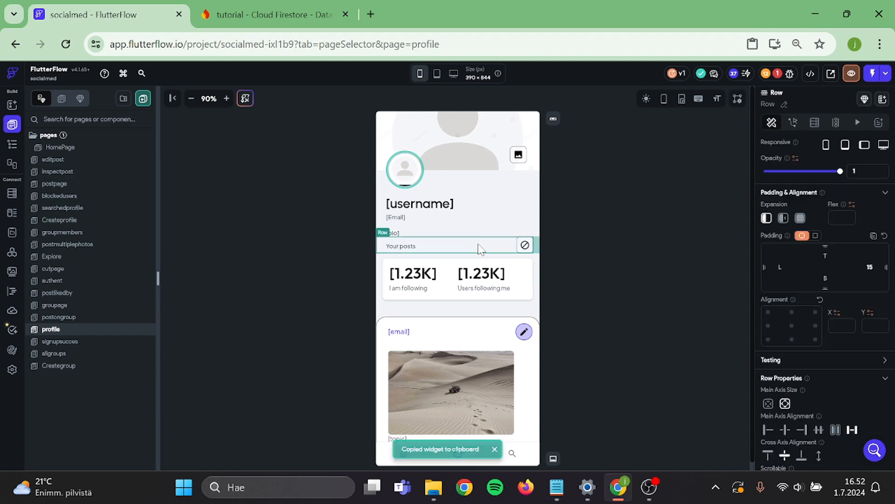
{"action": "left_click", "coordinate": [466, 245]}
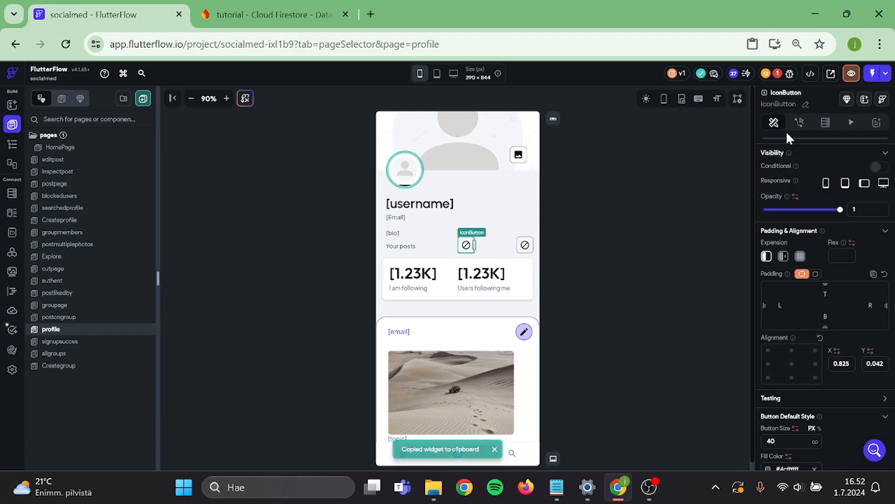
{"action": "left_click", "coordinate": [799, 122]}
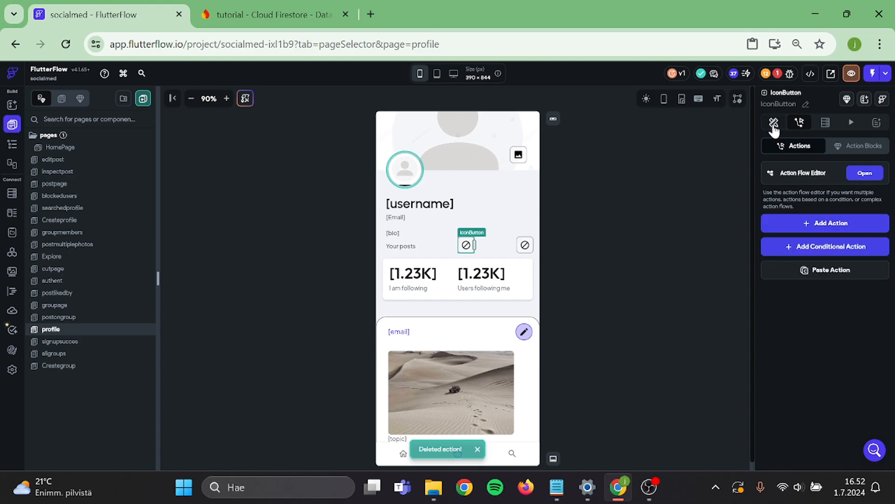
{"action": "left_click", "coordinate": [773, 122]}
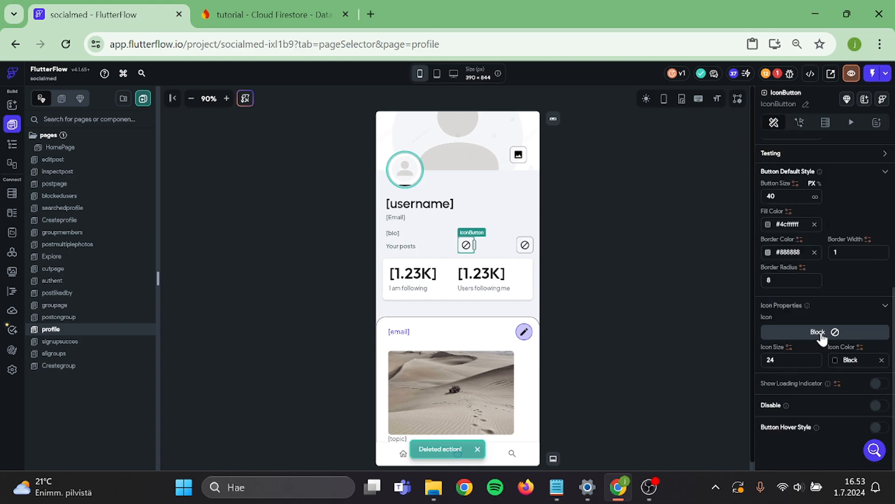
{"action": "left_click", "coordinate": [824, 332]}
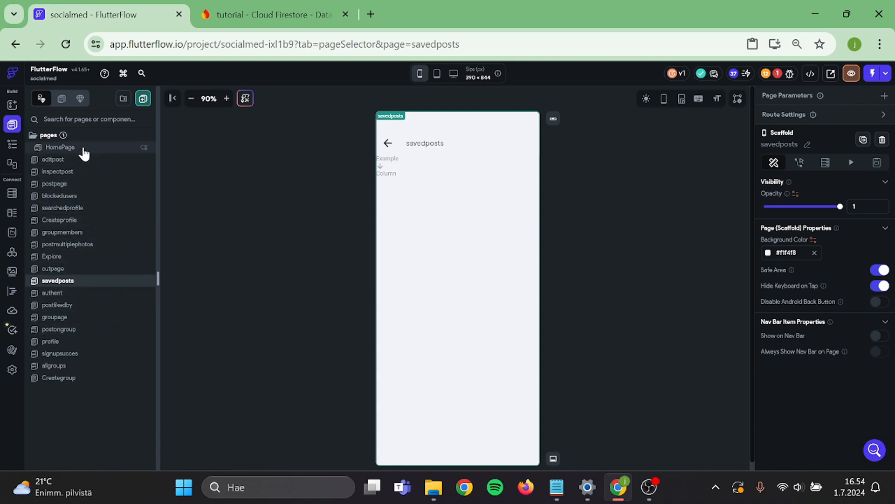
- Copy the HomePage ListView onto savedposts and view its Backend Query
{"action": "left_click", "coordinate": [59, 147]}
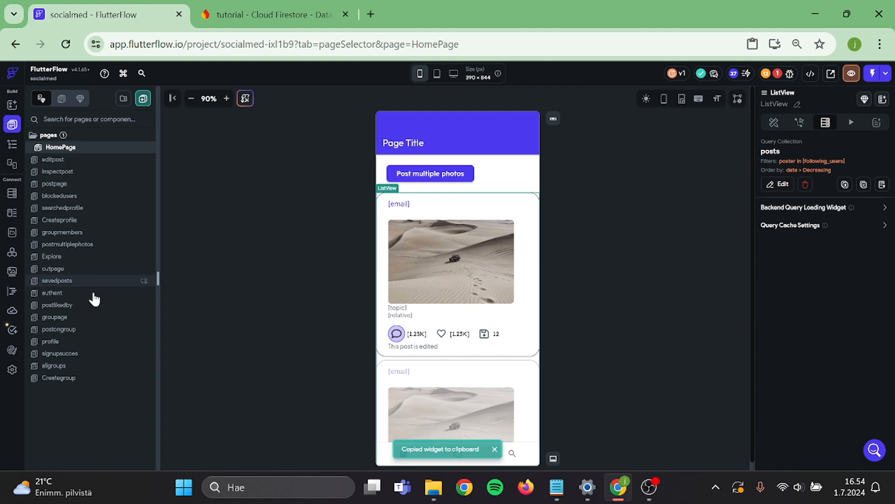
{"action": "left_click", "coordinate": [57, 280]}
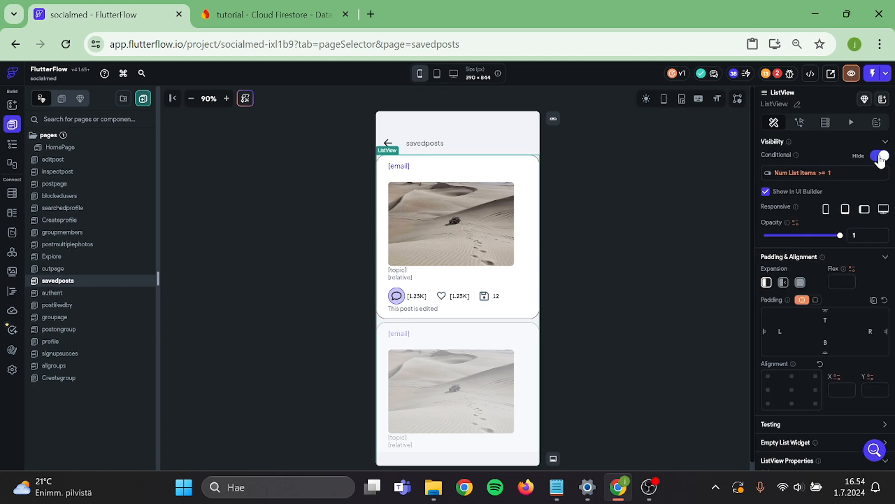
{"action": "left_click", "coordinate": [824, 122]}
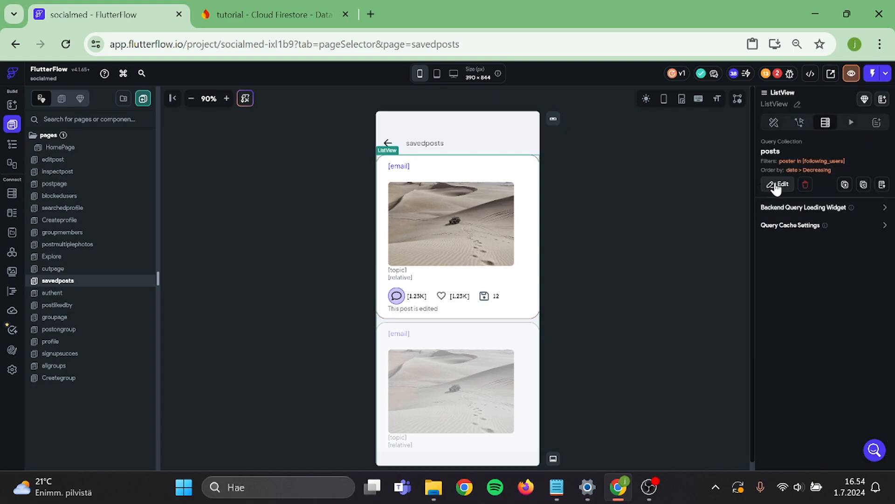
- Filter the ListView query: Post_saved_by Array Contains Authenticated User reference
{"action": "left_click", "coordinate": [778, 184]}
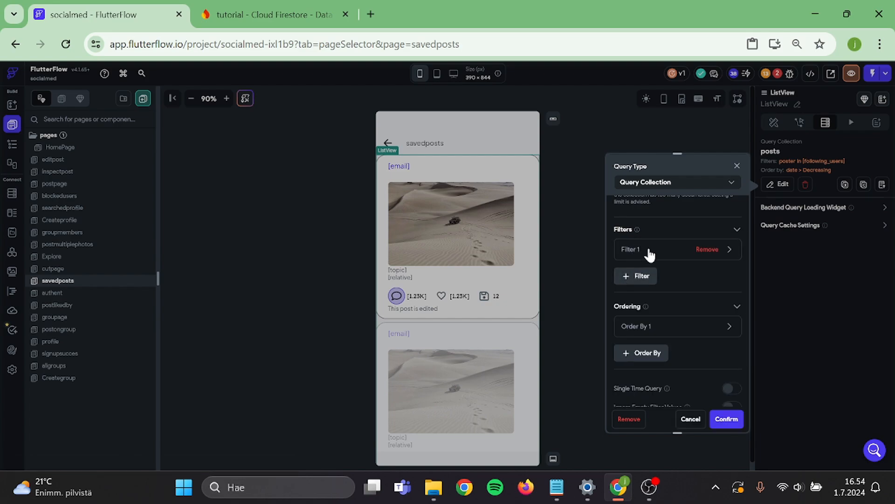
{"action": "left_click", "coordinate": [649, 249]}
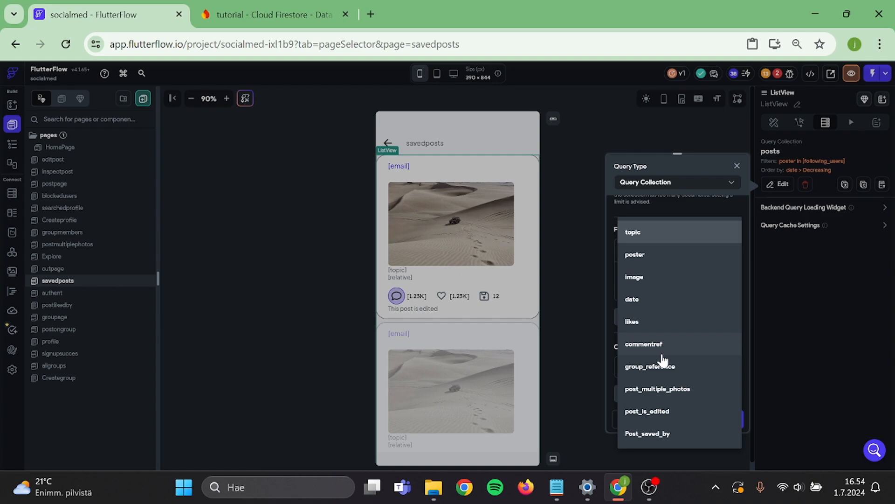
{"action": "left_click", "coordinate": [648, 432]}
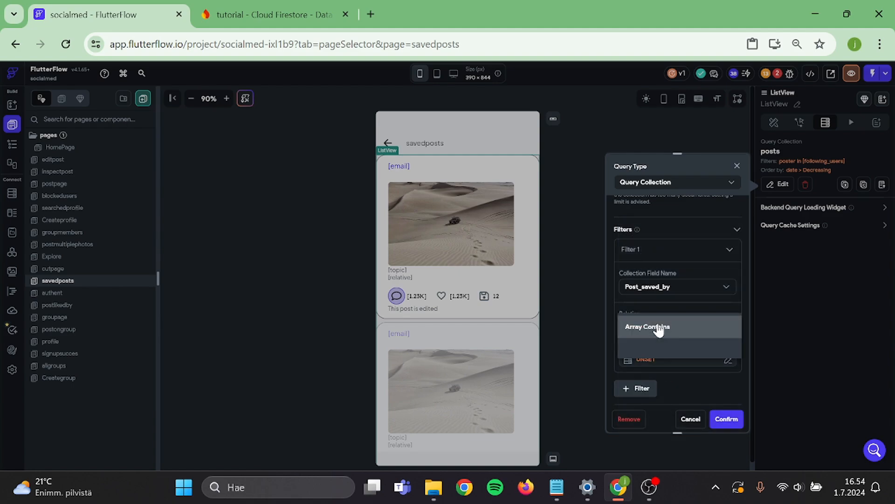
{"action": "left_click", "coordinate": [677, 359]}
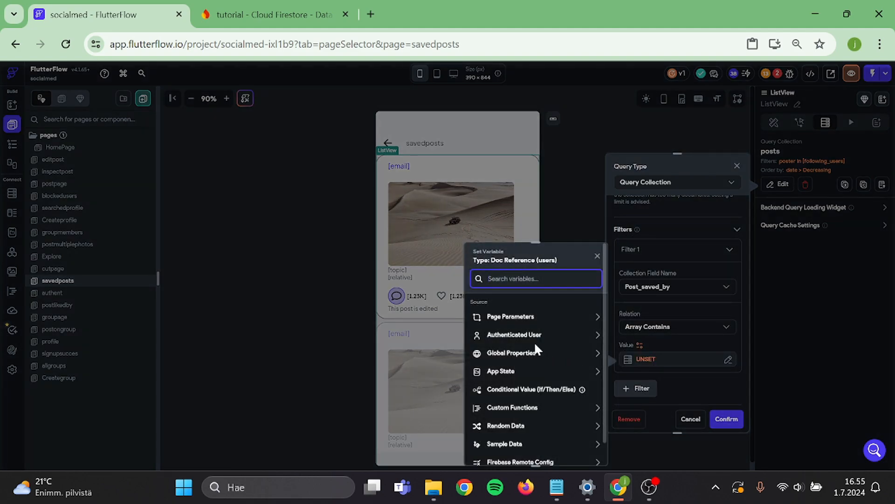
{"action": "left_click", "coordinate": [515, 334]}
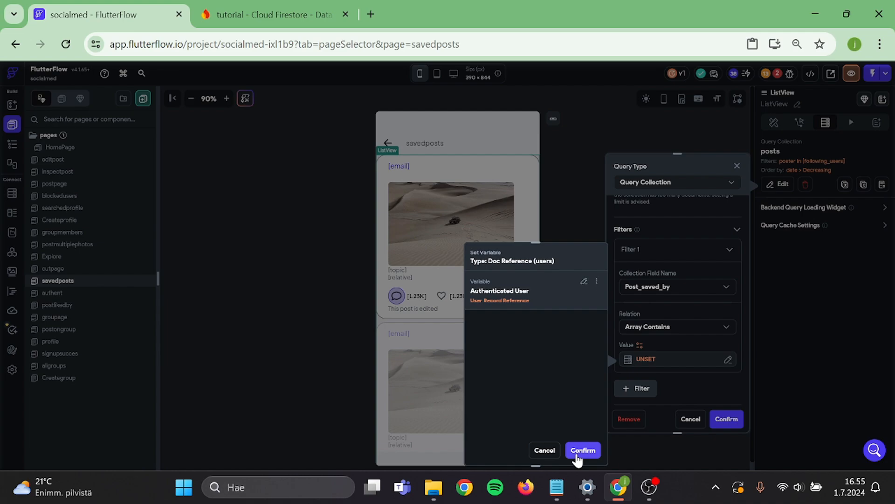
{"action": "left_click", "coordinate": [583, 450]}
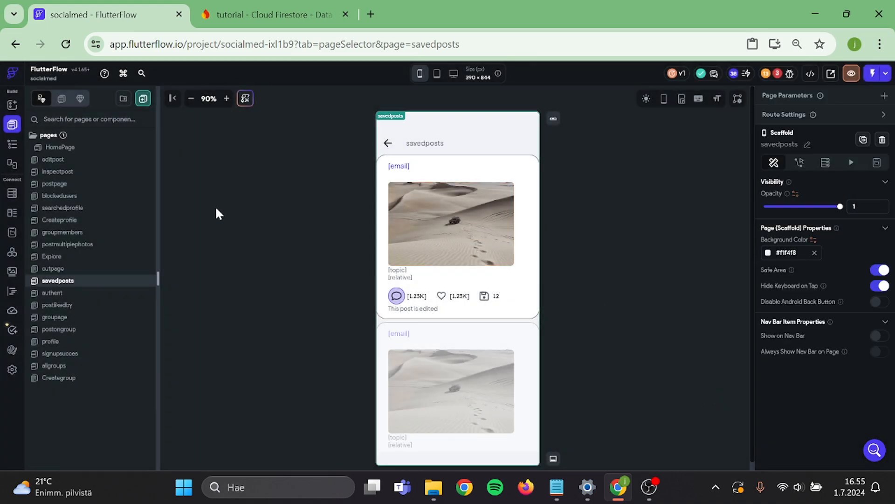
- Give the profile IconButton an On Tap Navigate To savedposts action
{"action": "left_click", "coordinate": [62, 148]}
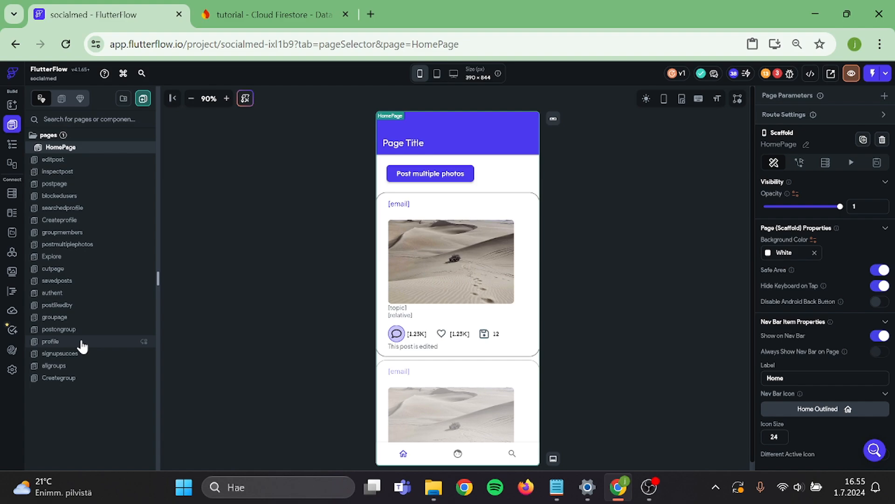
{"action": "left_click", "coordinate": [51, 341]}
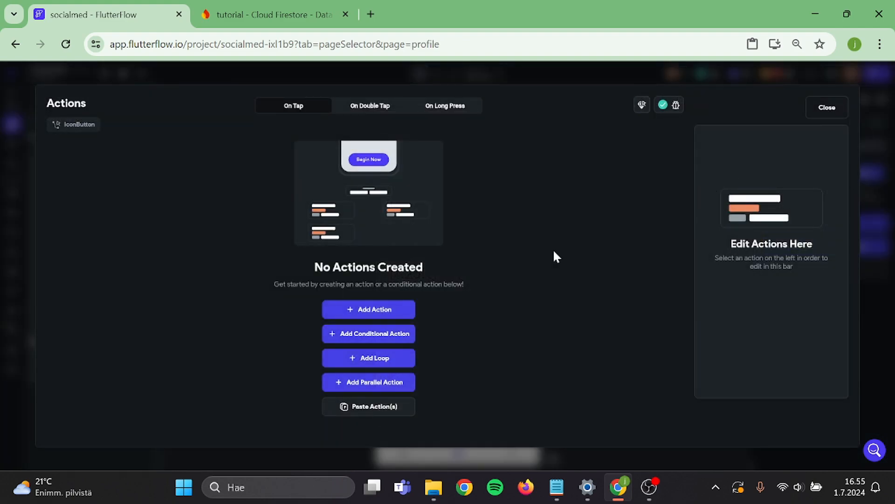
{"action": "left_click", "coordinate": [368, 309]}
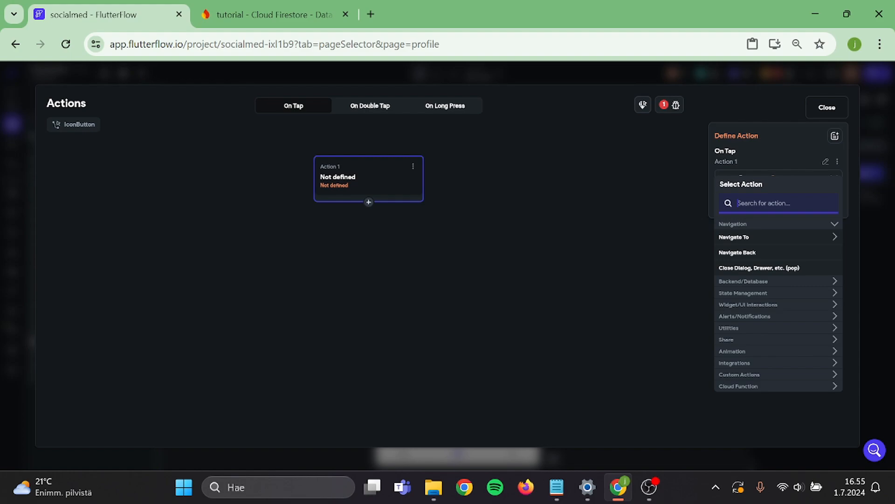
{"action": "type", "text": "sa"}
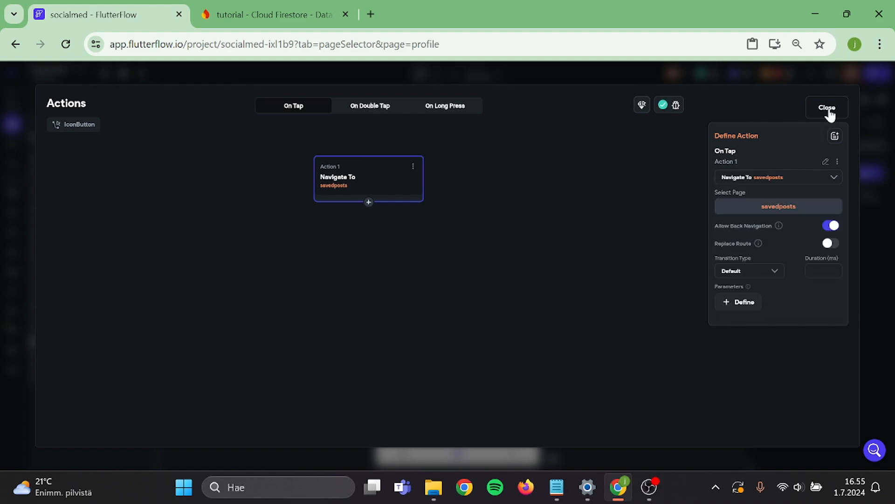
{"action": "left_click", "coordinate": [827, 108]}
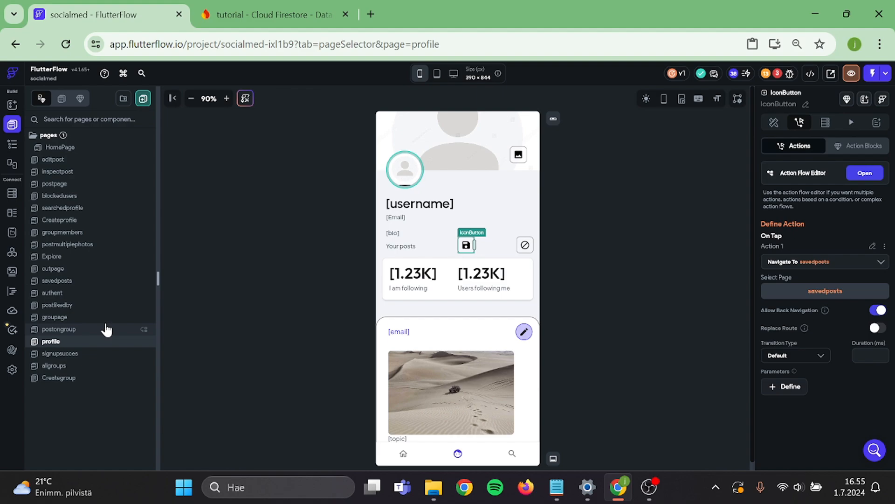
{"action": "mouse_move", "coordinate": [87, 158]}
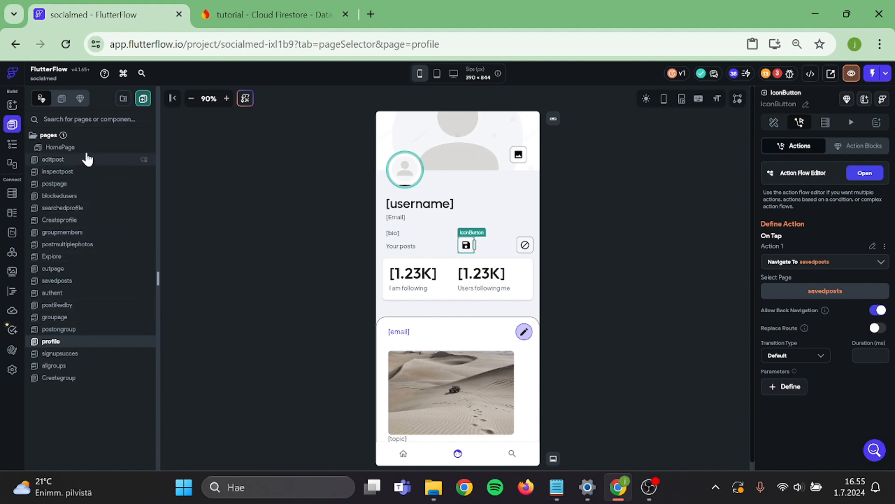
- Bind the count Text to Post_saved_by Number of Items, compact format, default 0
{"action": "left_click", "coordinate": [61, 147]}
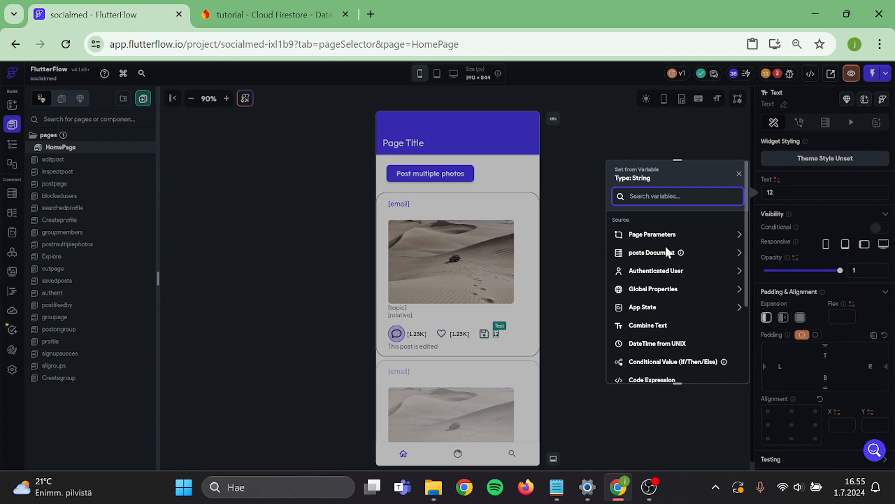
{"action": "left_click", "coordinate": [651, 252]}
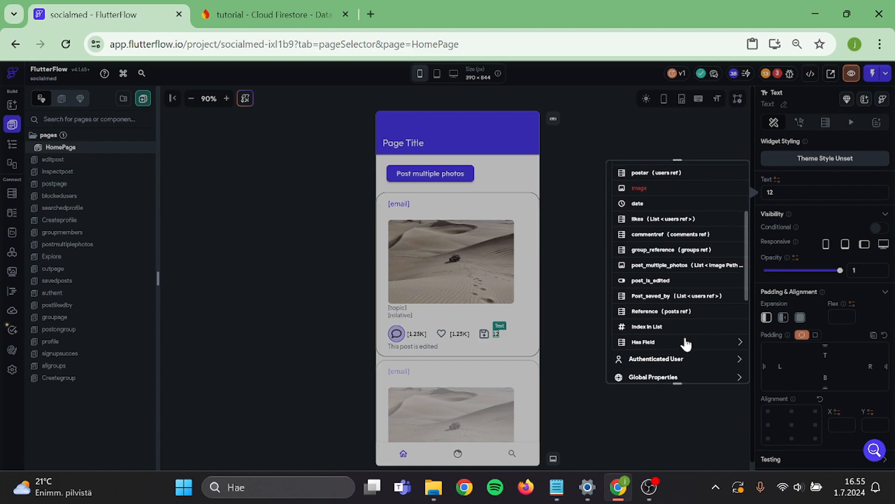
{"action": "left_click", "coordinate": [673, 296]}
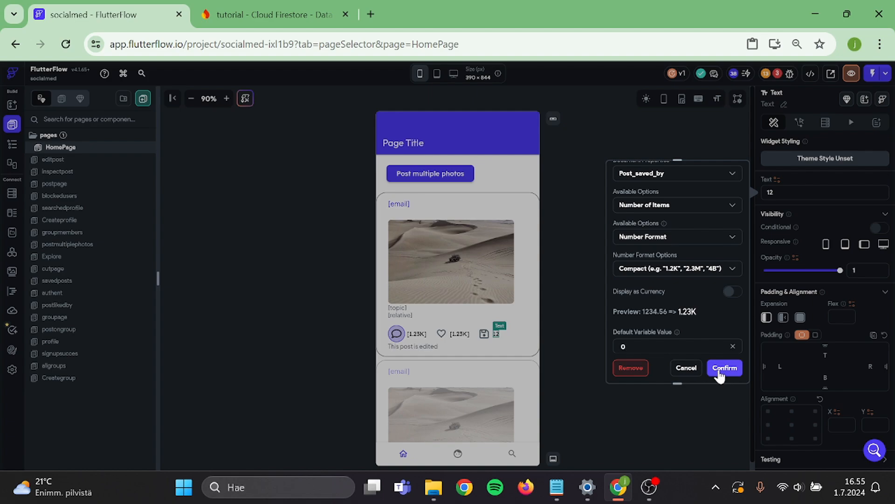
{"action": "left_click", "coordinate": [725, 367]}
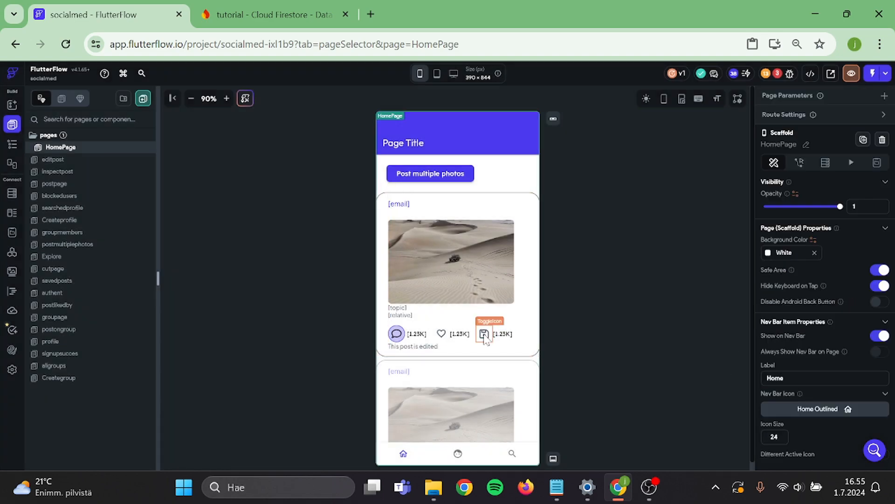
- Add On Toggle conditional: Post_saved_by List Contains Item user reference == true
{"action": "left_click", "coordinate": [483, 333]}
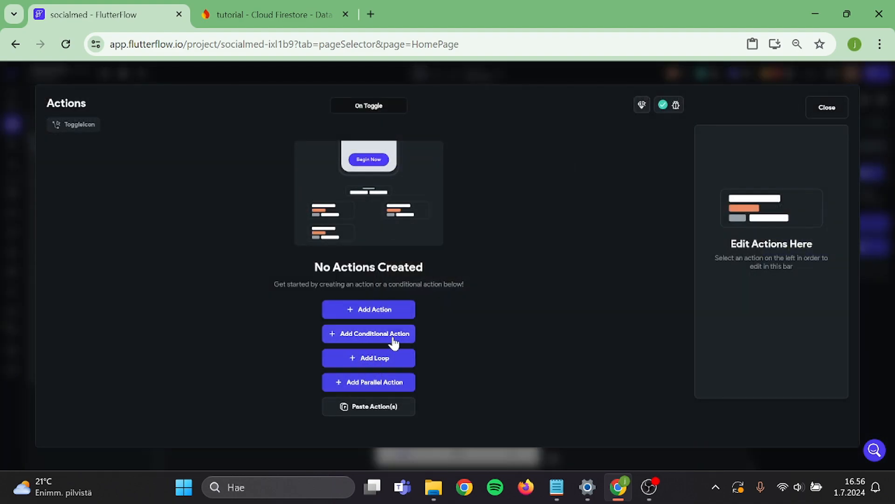
{"action": "left_click", "coordinate": [368, 333]}
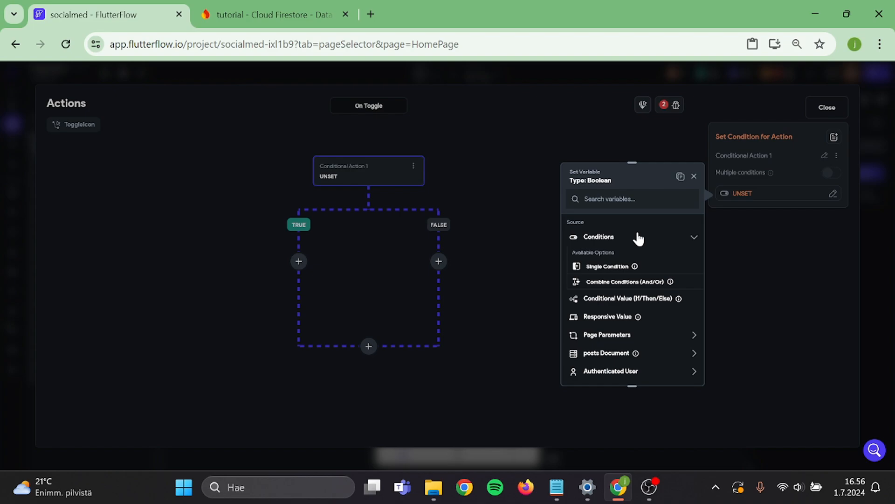
{"action": "left_click", "coordinate": [606, 267]}
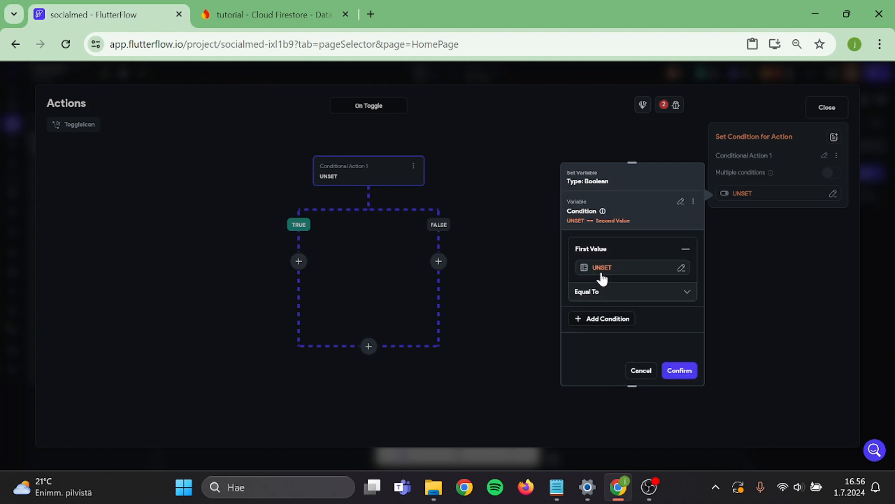
{"action": "left_click", "coordinate": [602, 267]}
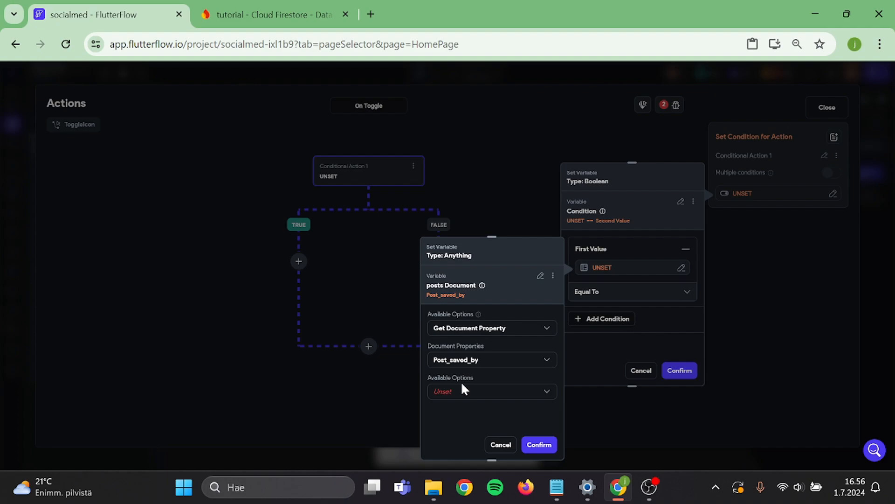
{"action": "left_click", "coordinate": [493, 391]}
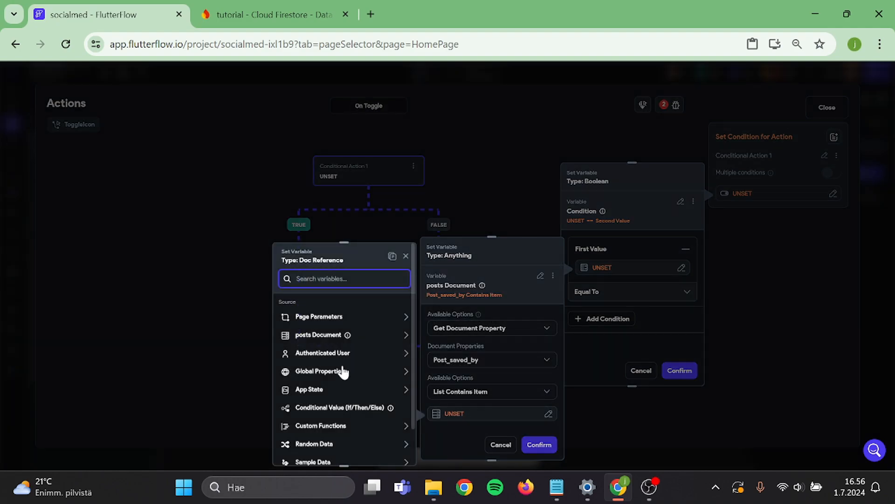
{"action": "left_click", "coordinate": [323, 353]}
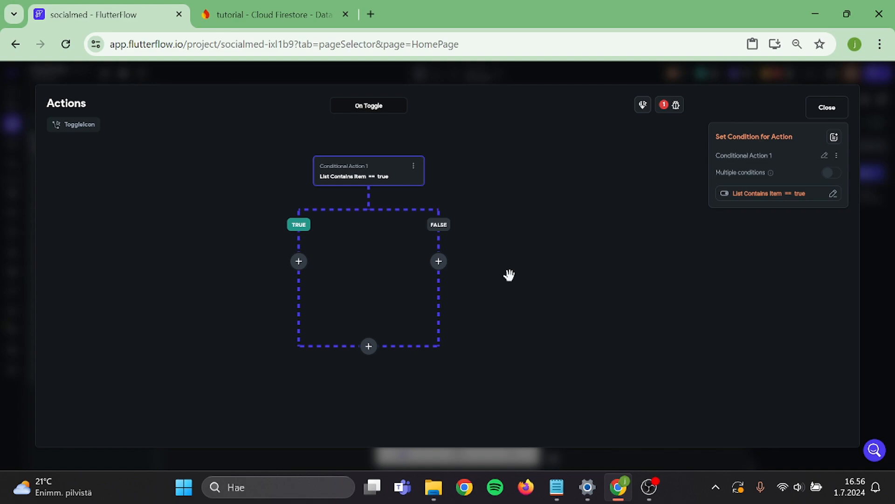
{"action": "left_click", "coordinate": [299, 261]}
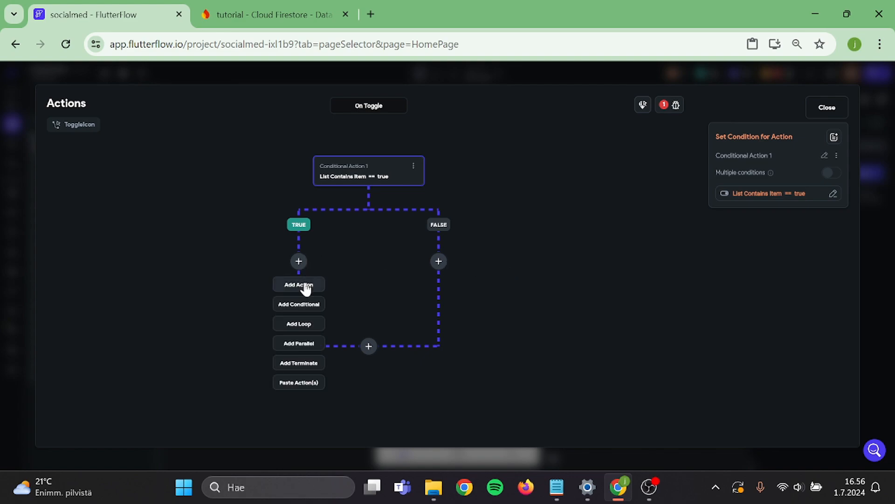
- Add a TRUE-branch Update Document action on this post's own document targeting the Post_saved_by field
{"action": "left_click", "coordinate": [299, 285]}
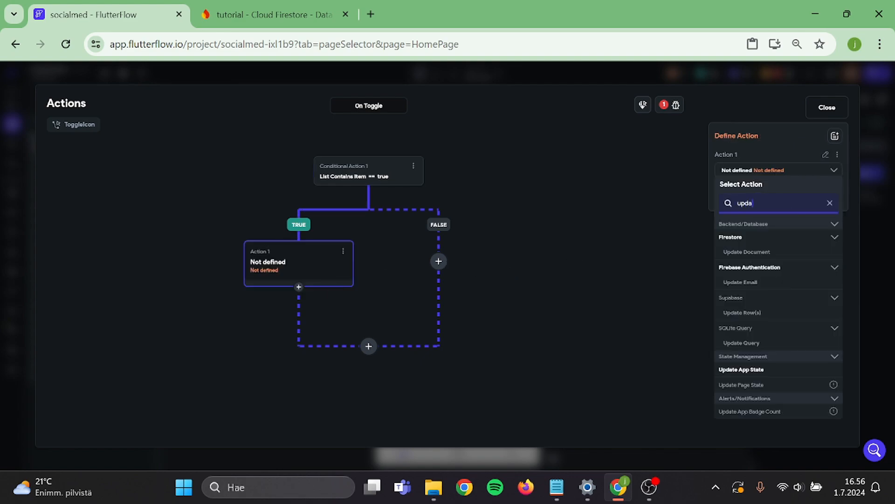
{"action": "left_click", "coordinate": [746, 252]}
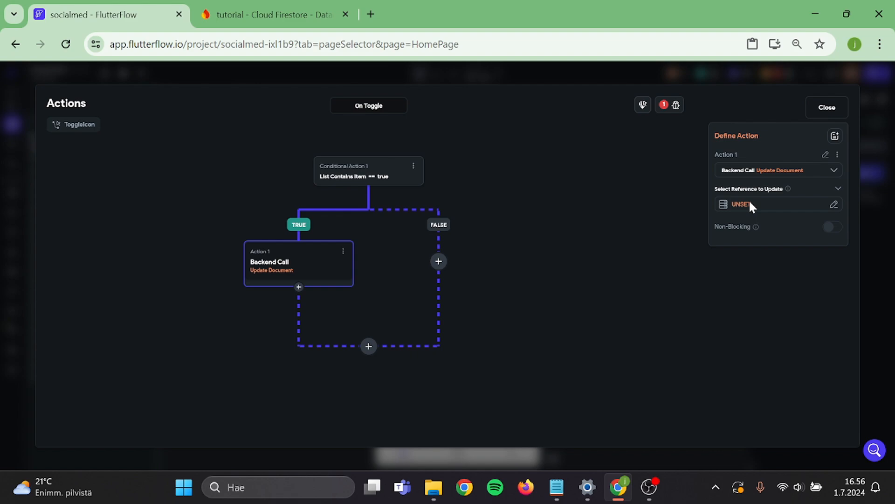
{"action": "left_click", "coordinate": [776, 204]}
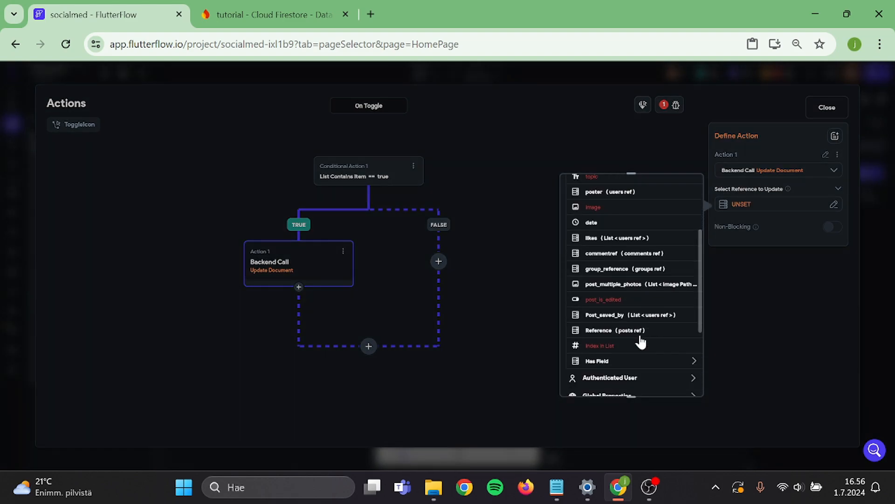
{"action": "mouse_move", "coordinate": [714, 274]}
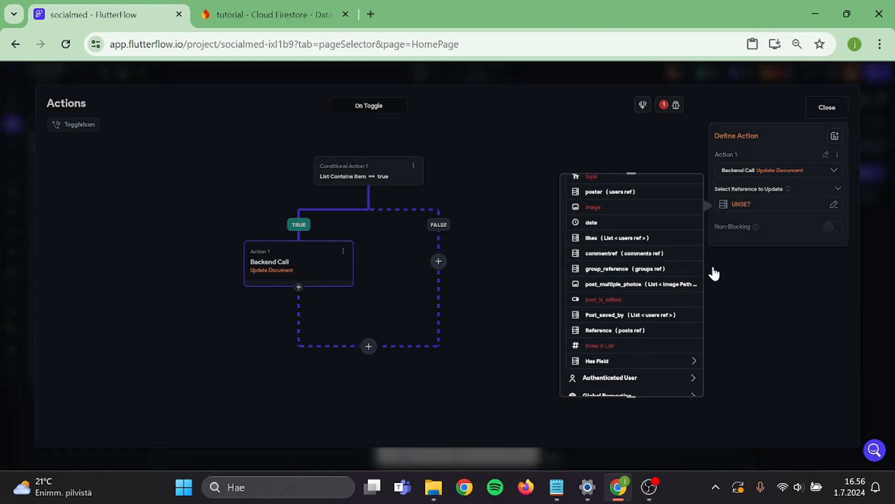
{"action": "left_click", "coordinate": [599, 330]}
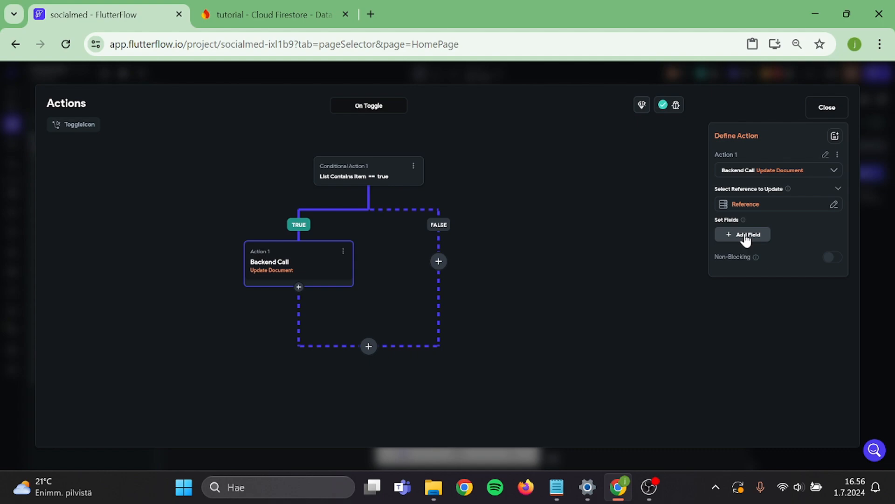
{"action": "left_click", "coordinate": [743, 234]}
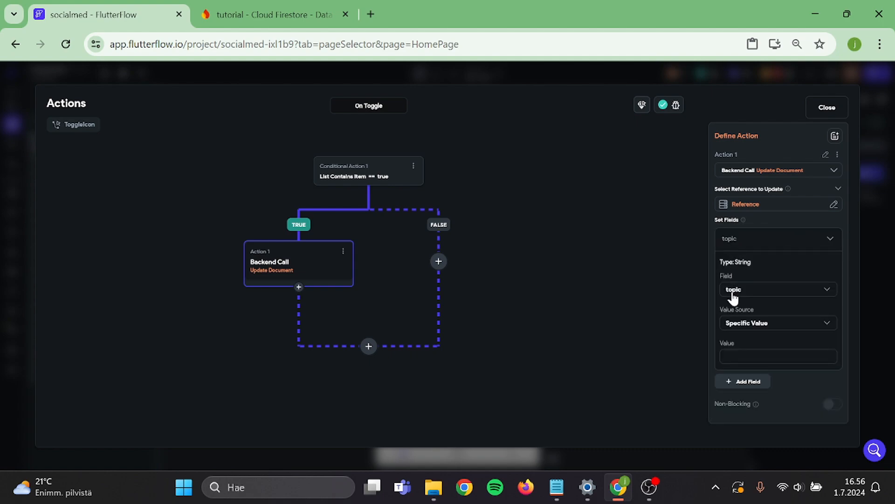
{"action": "left_click", "coordinate": [777, 289]}
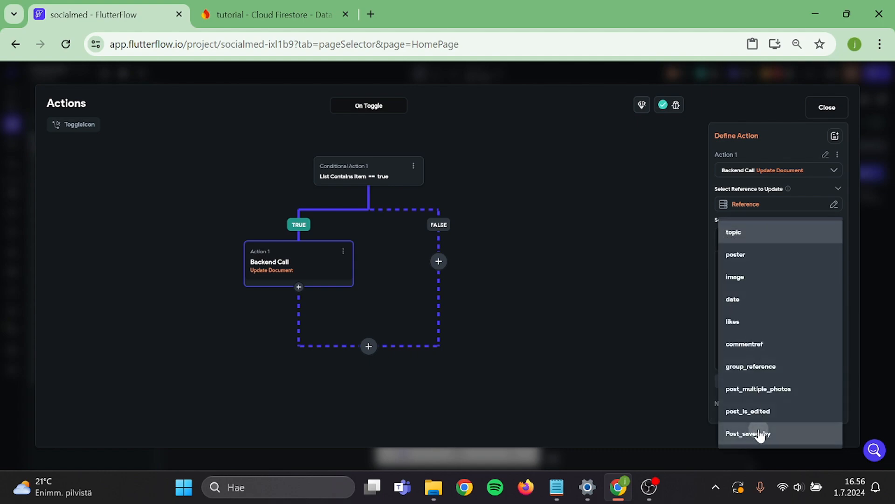
- Set the update to Remove from Set with the authenticated user's reference as the value, and confirm
{"action": "left_click", "coordinate": [748, 432]}
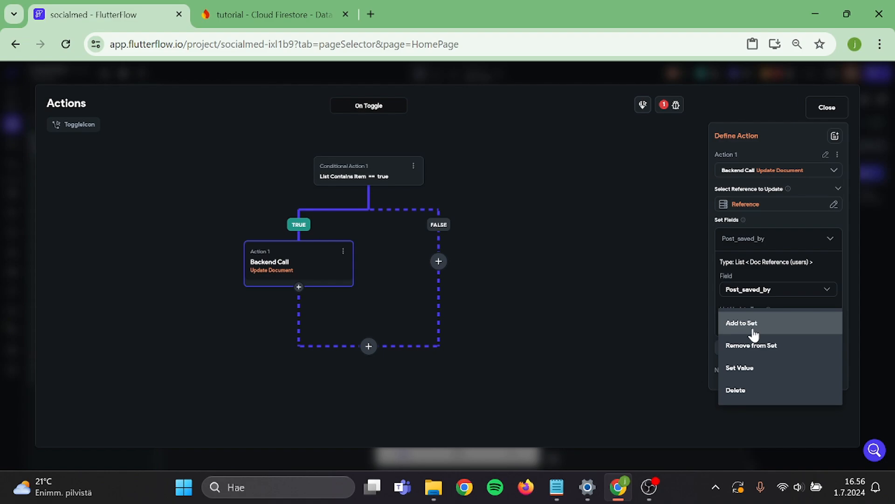
{"action": "left_click", "coordinate": [750, 346]}
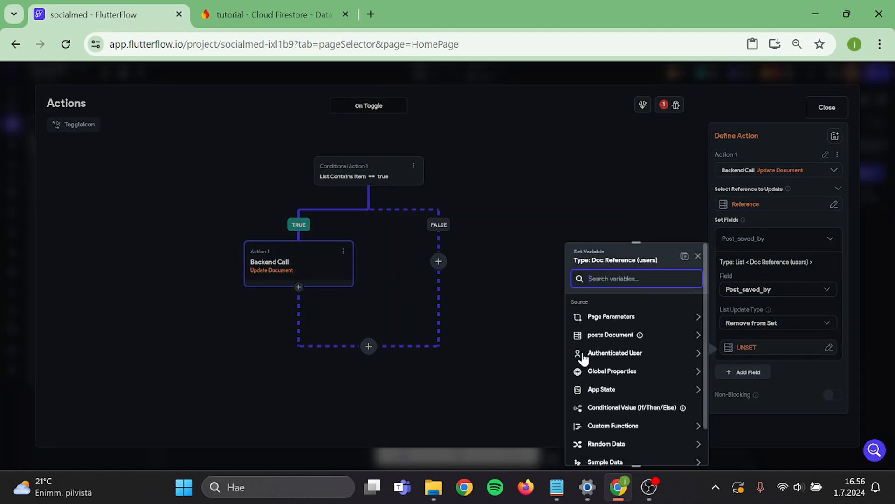
{"action": "left_click", "coordinate": [614, 352]}
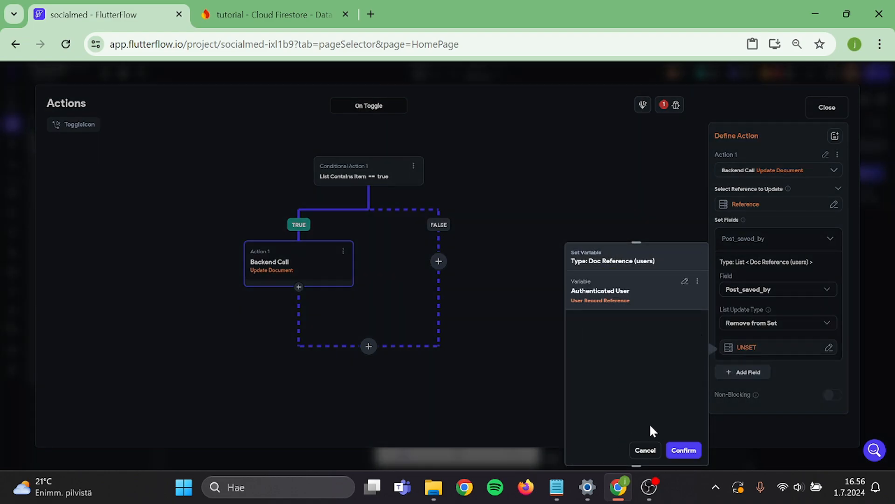
{"action": "left_click", "coordinate": [683, 450]}
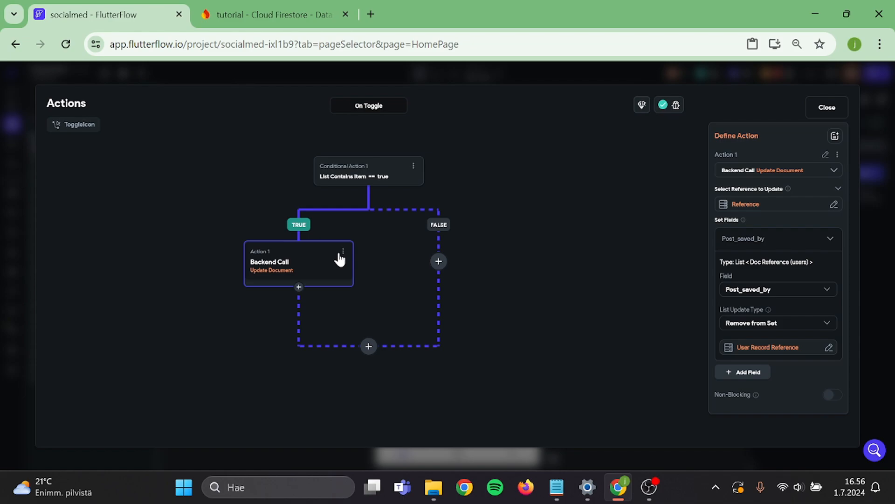
{"action": "left_click", "coordinate": [343, 251]}
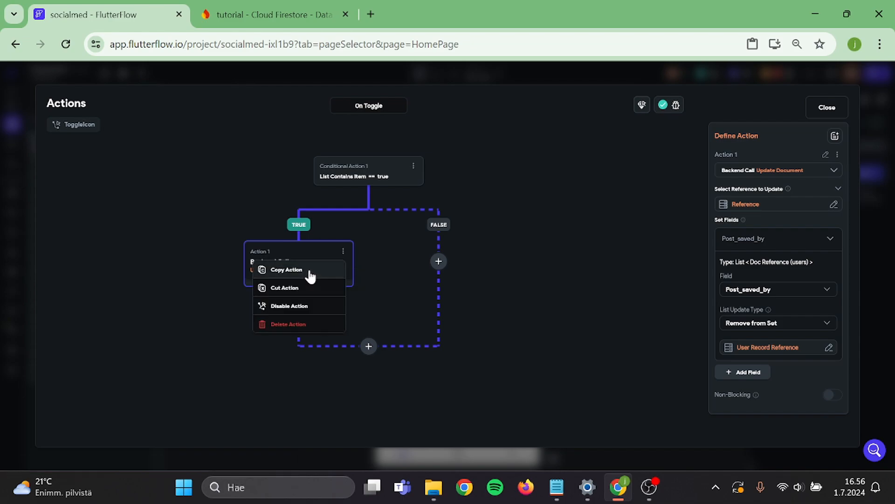
- Duplicate the update into the FALSE branch as Add to Set, copy the conditional toggle logic, and close the editor
{"action": "left_click", "coordinate": [286, 270]}
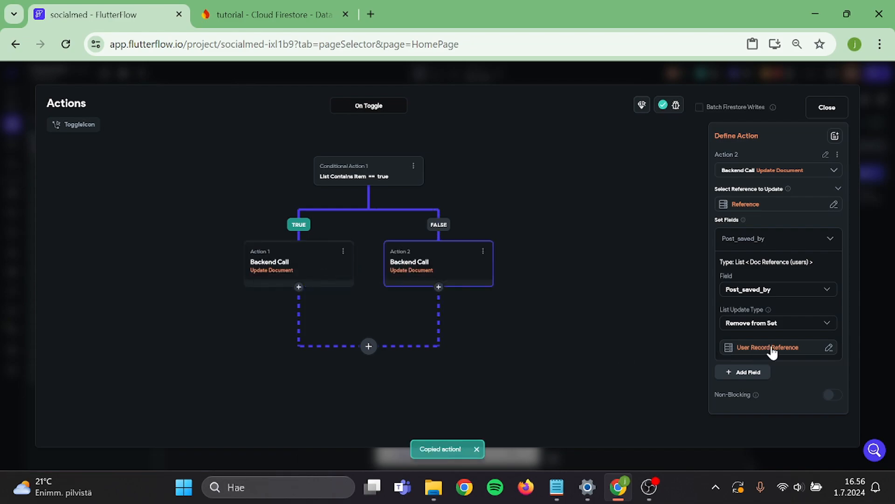
{"action": "left_click", "coordinate": [778, 323]}
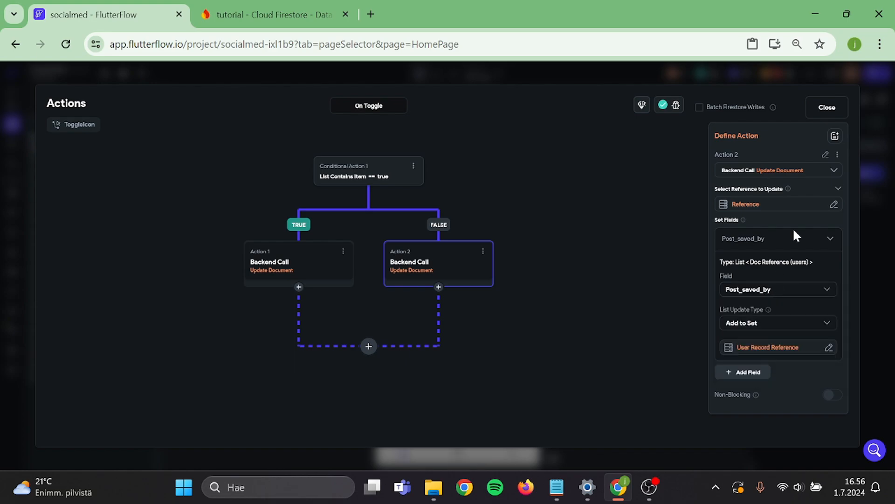
{"action": "left_click", "coordinate": [413, 166]}
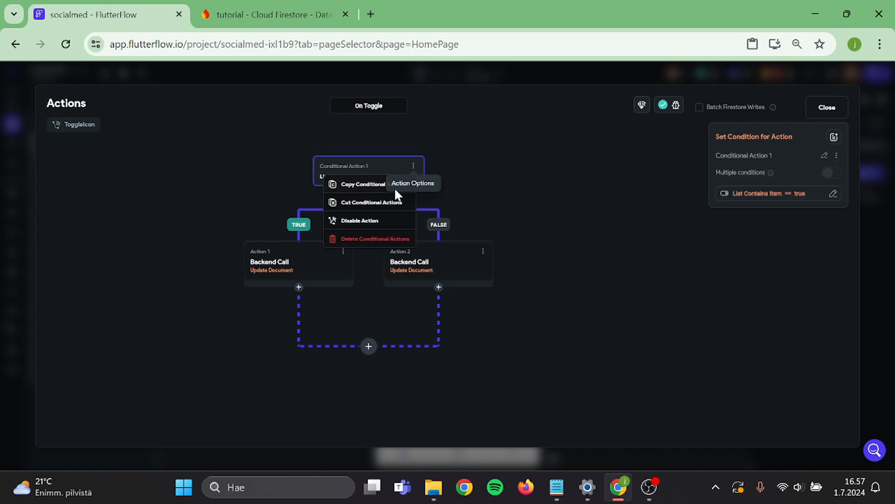
{"action": "left_click", "coordinate": [362, 184]}
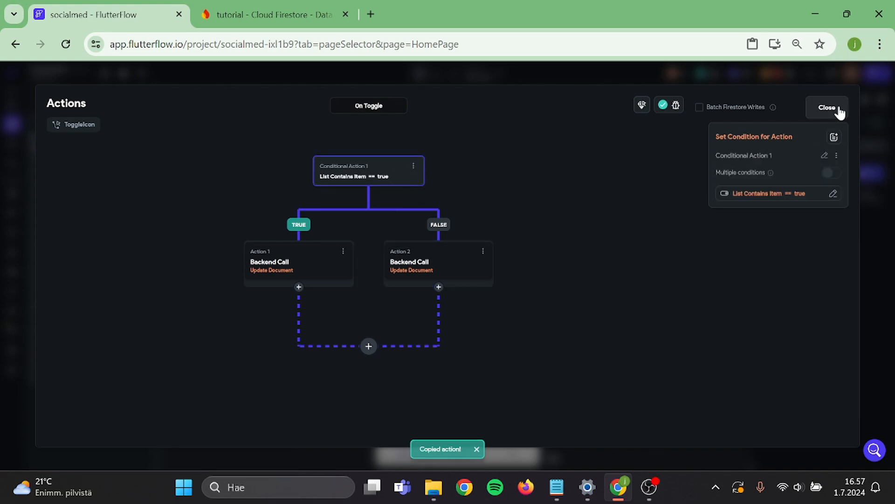
{"action": "left_click", "coordinate": [826, 106]}
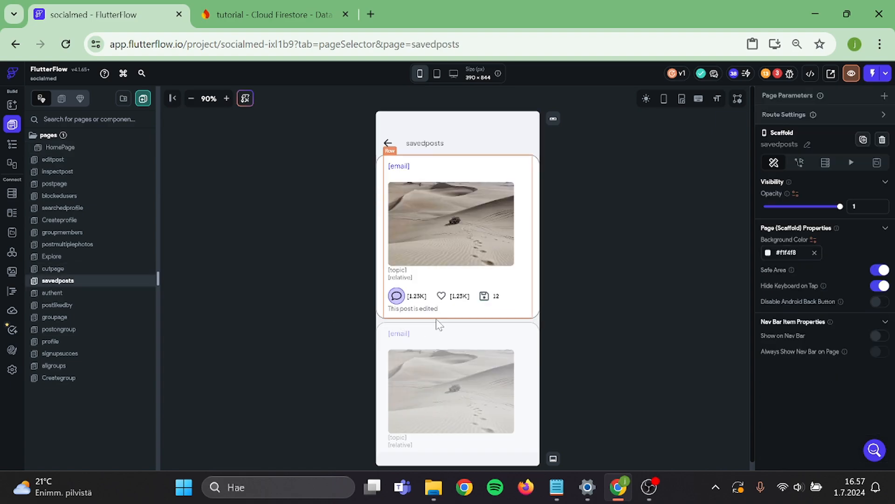
- Fix the savedposts toggle's condition to posts Document > Post_saved_by List Contains Item with the authenticated user's reference
{"action": "left_click", "coordinate": [484, 295]}
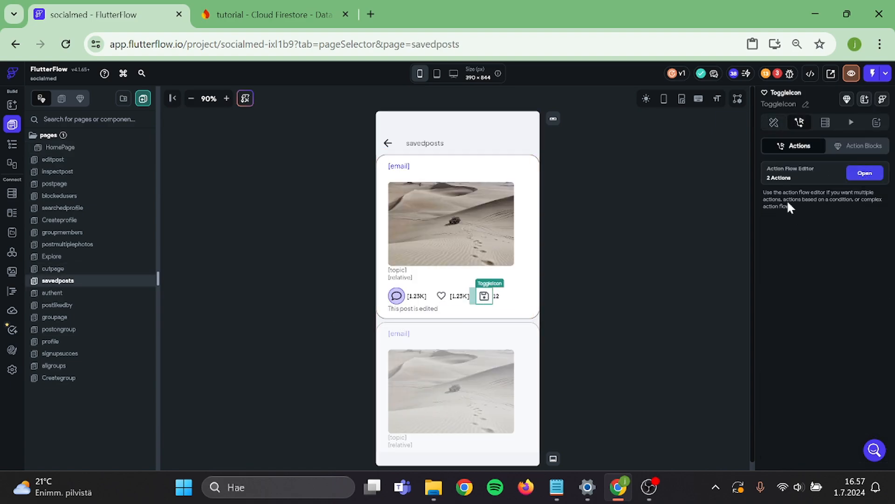
{"action": "left_click", "coordinate": [864, 172]}
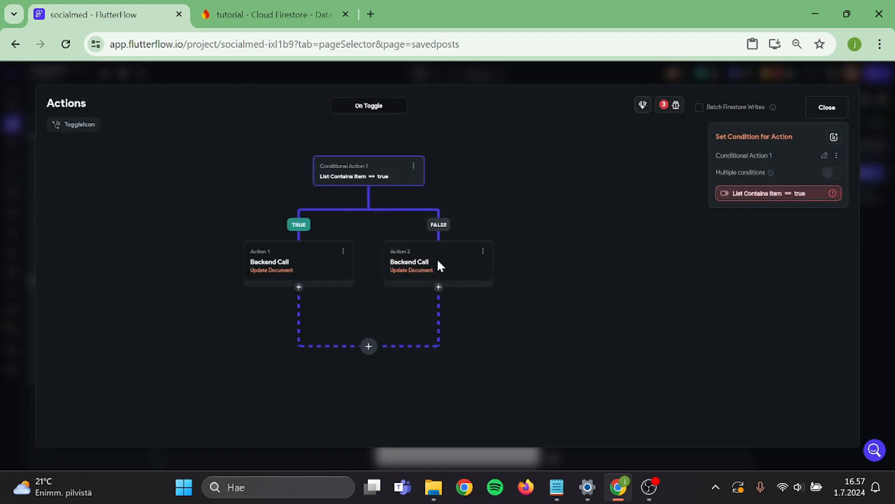
{"action": "left_click", "coordinate": [438, 263]}
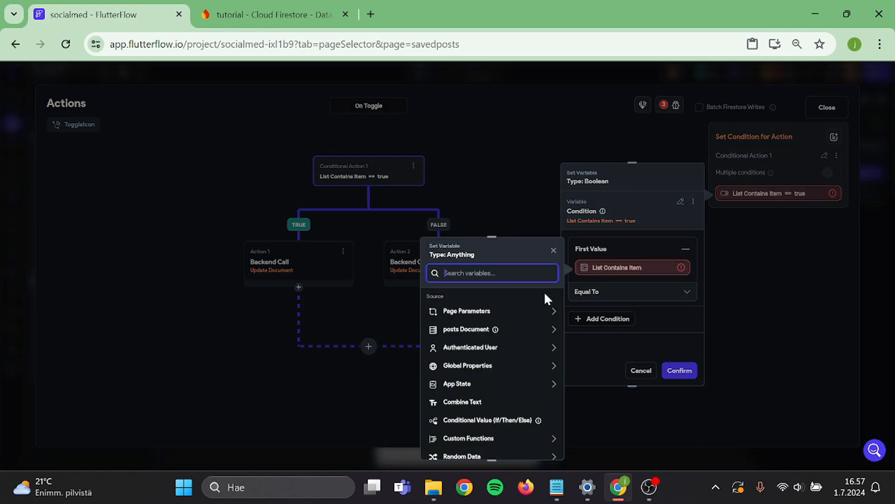
{"action": "left_click", "coordinate": [466, 328]}
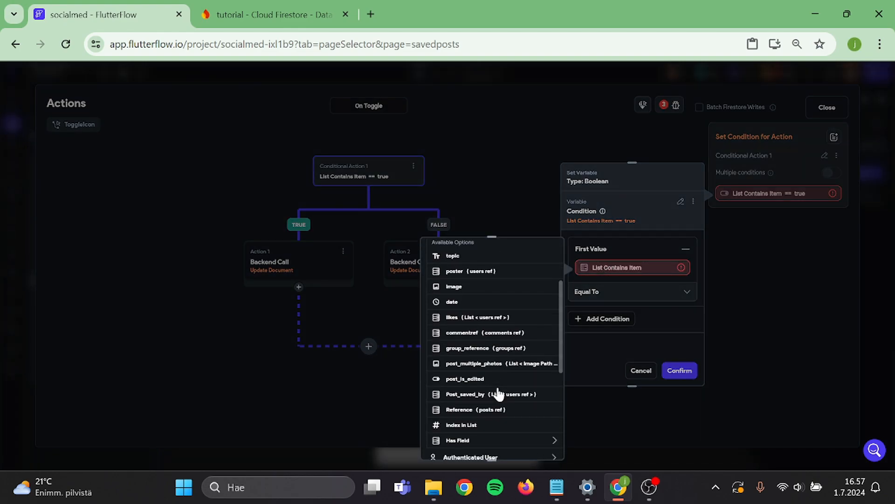
{"action": "left_click", "coordinate": [464, 393]}
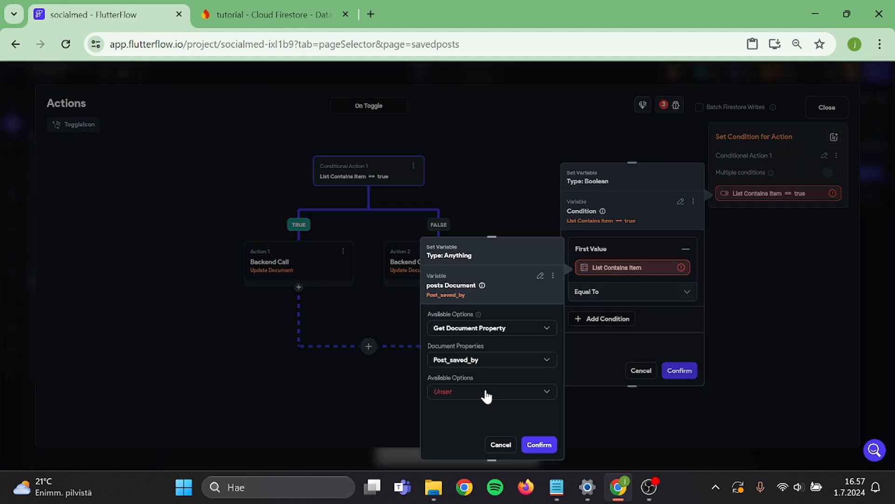
{"action": "left_click", "coordinate": [492, 390]}
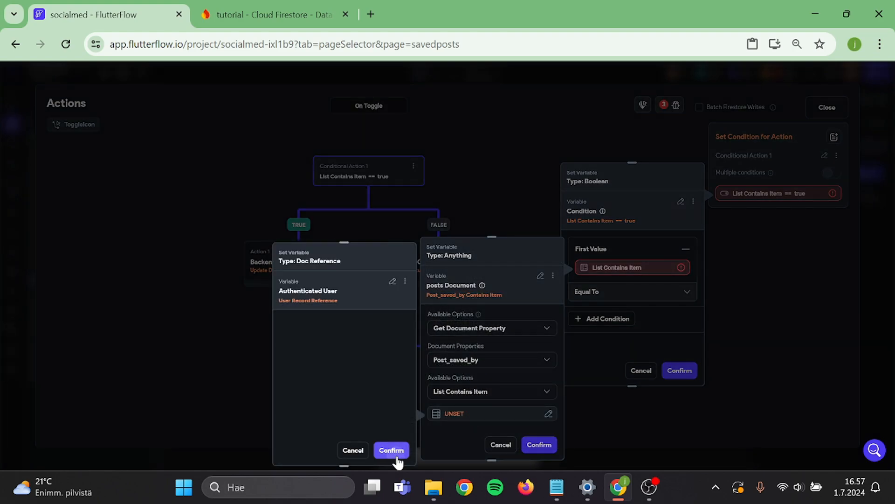
{"action": "left_click", "coordinate": [392, 451]}
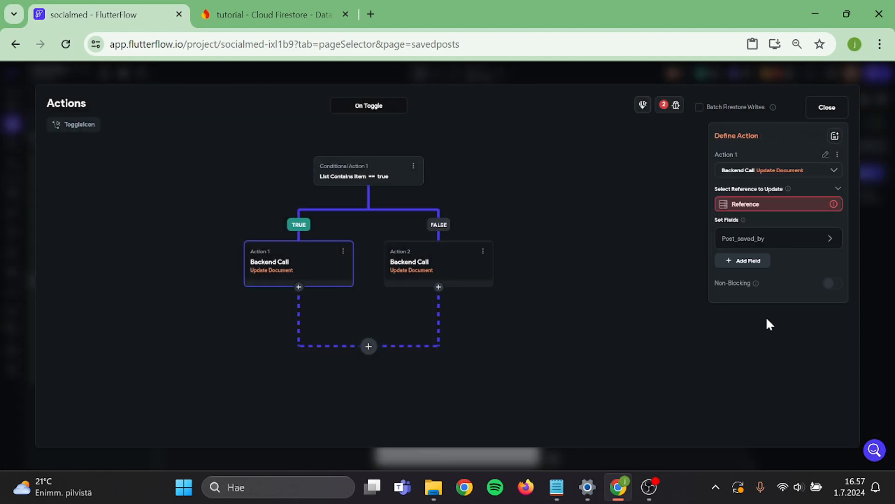
- Set Action 1 and Action 2 to update posts Document > Reference, confirm each, and close the editor
{"action": "left_click", "coordinate": [777, 239]}
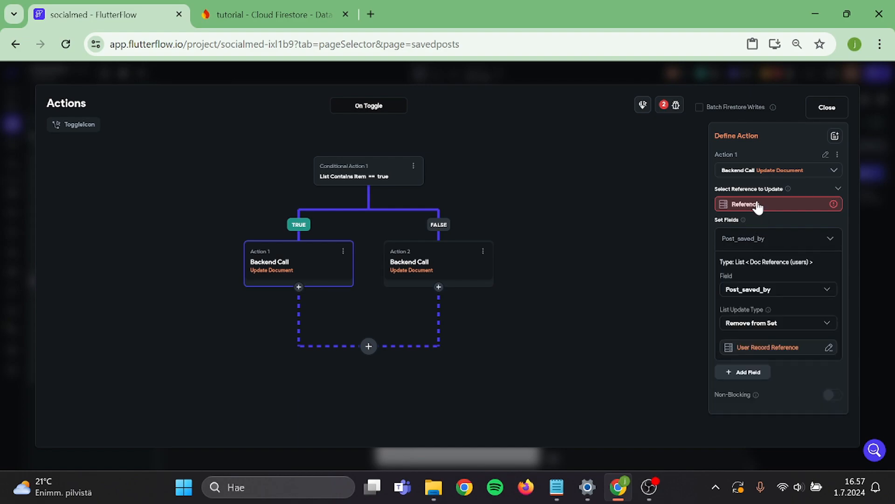
{"action": "left_click", "coordinate": [778, 204]}
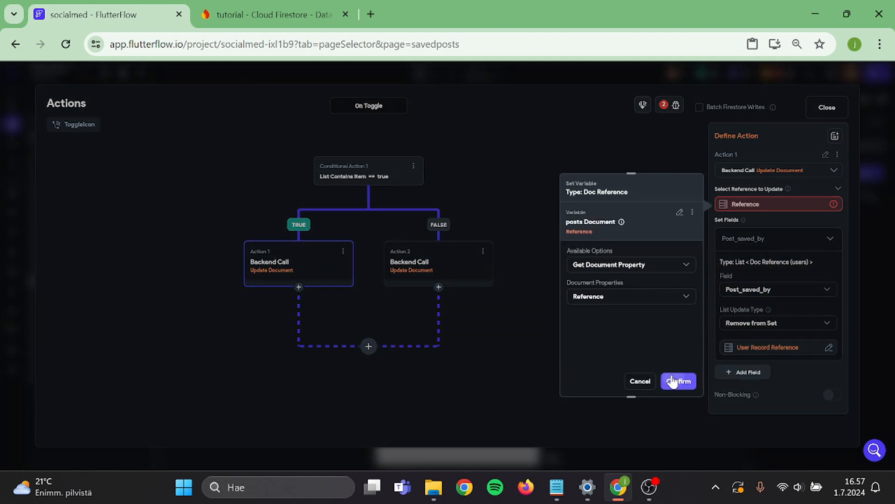
{"action": "left_click", "coordinate": [679, 380]}
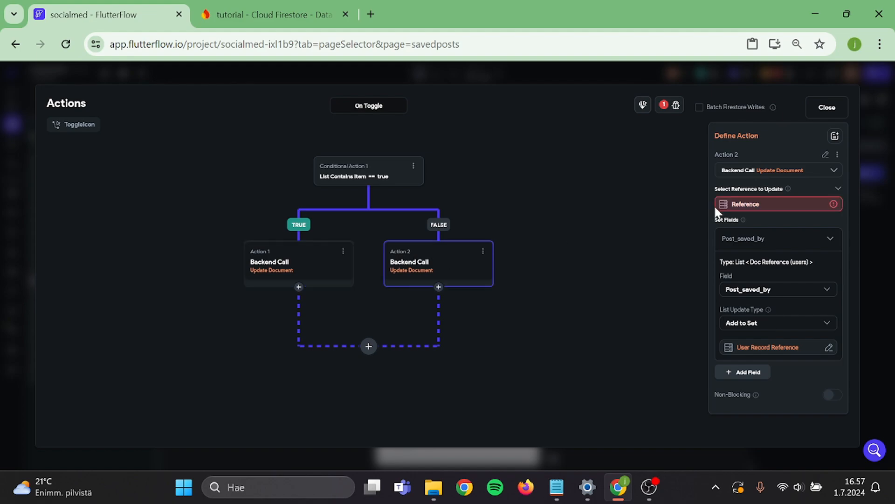
{"action": "left_click", "coordinate": [778, 203]}
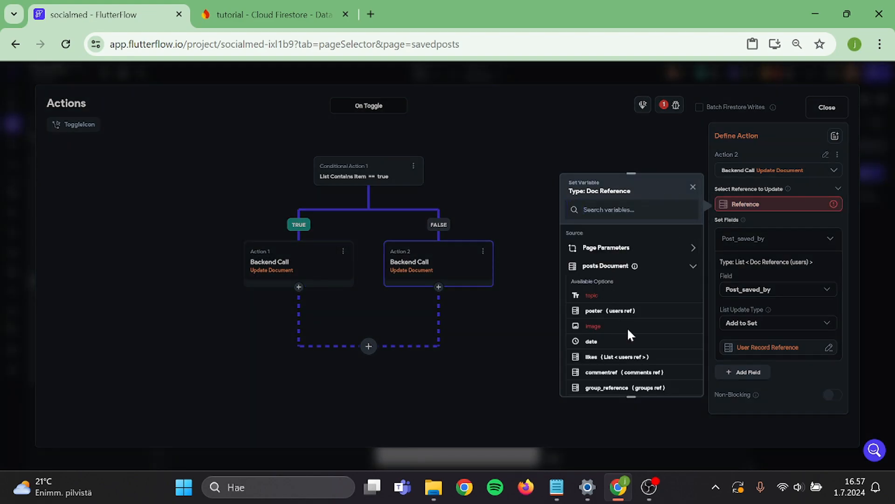
{"action": "left_click", "coordinate": [605, 265]}
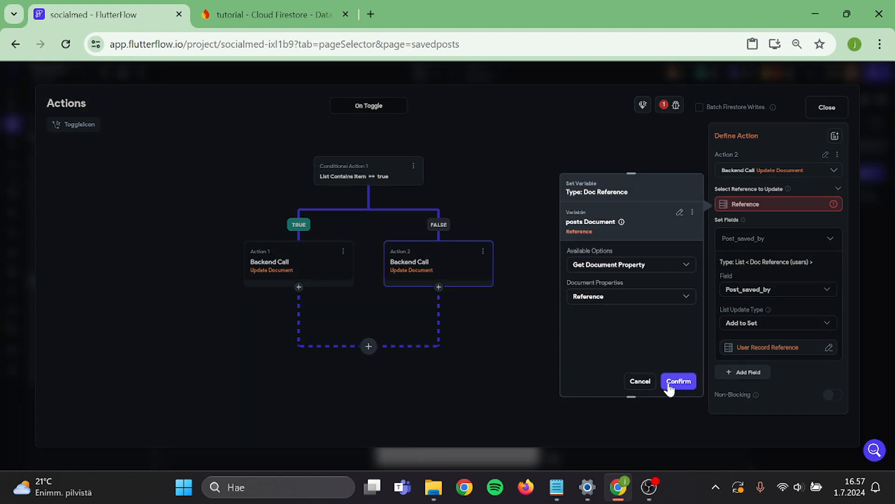
{"action": "left_click", "coordinate": [679, 380]}
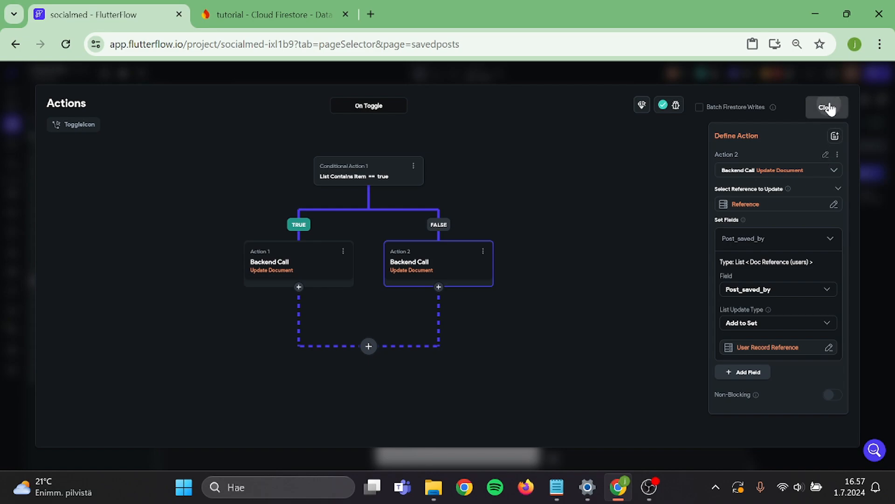
{"action": "left_click", "coordinate": [826, 107]}
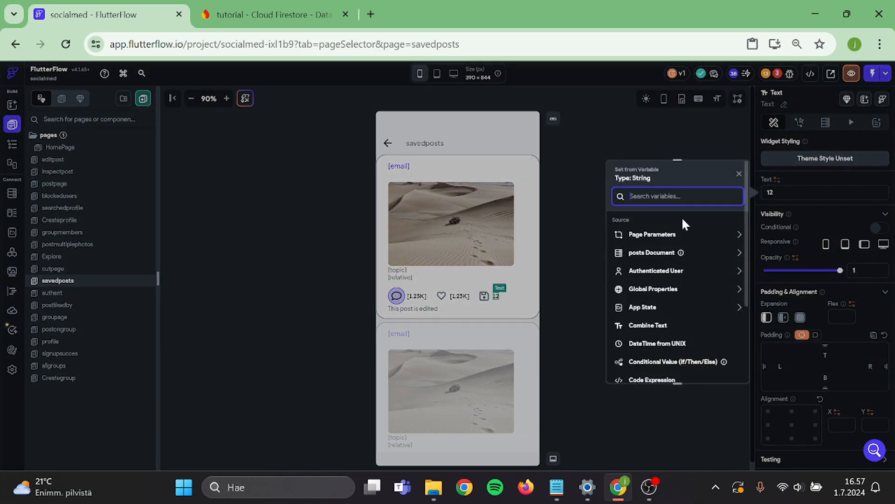
- Bind the count text to Post_saved_by's Number of Items with compact number formatting and default 0
{"action": "left_click", "coordinate": [651, 251]}
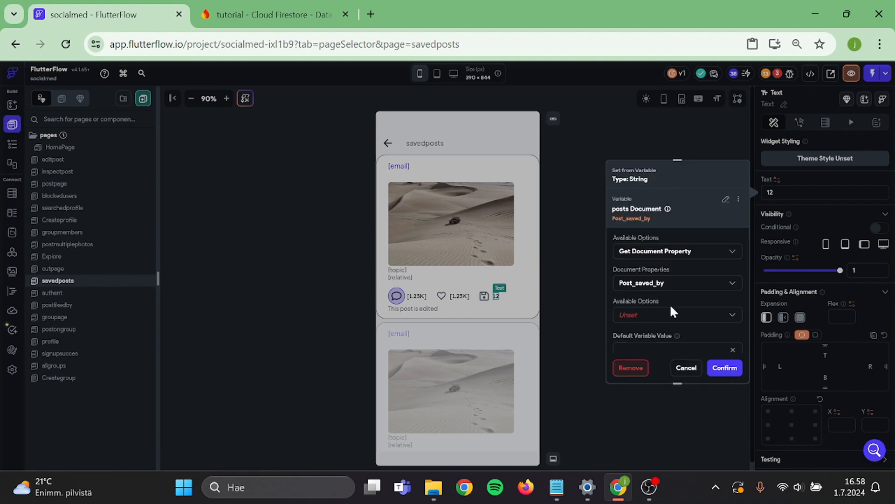
{"action": "mouse_move", "coordinate": [652, 317]}
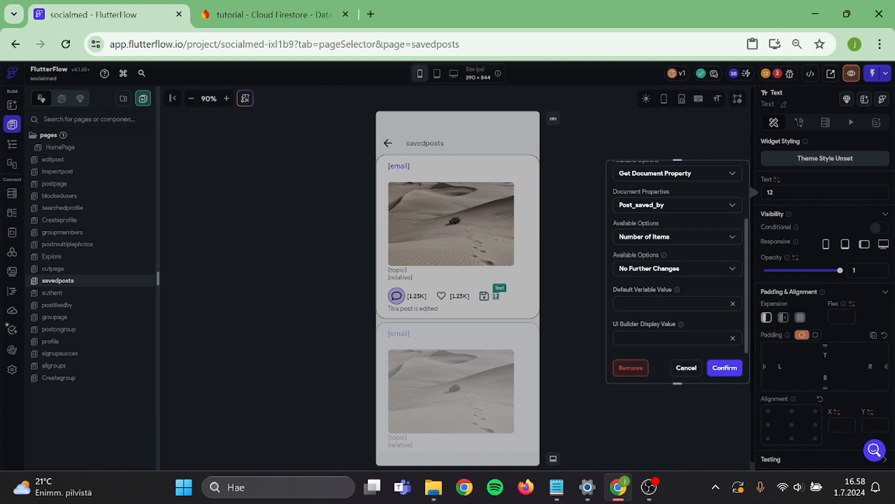
{"action": "left_click", "coordinate": [677, 269]}
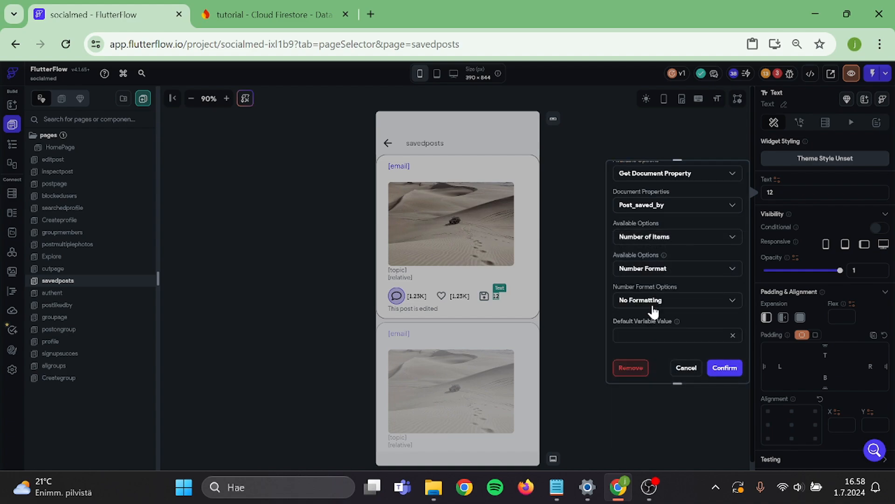
{"action": "left_click", "coordinate": [677, 300]}
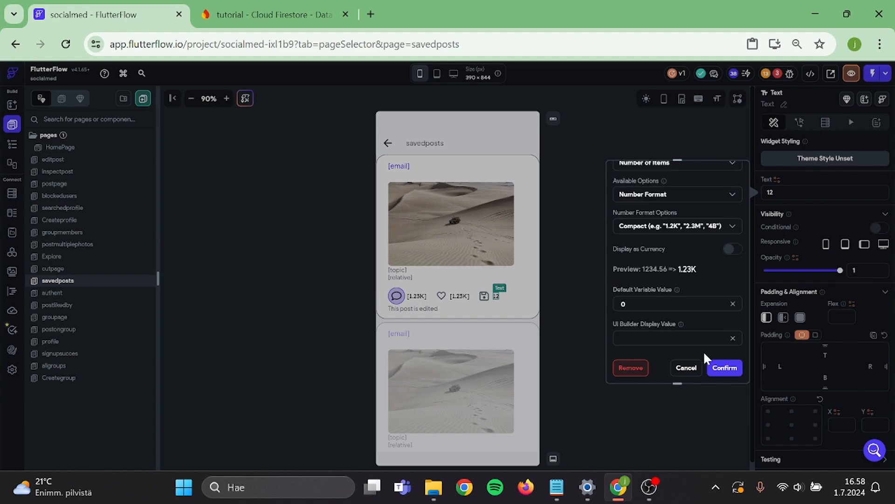
{"action": "left_click", "coordinate": [725, 367]}
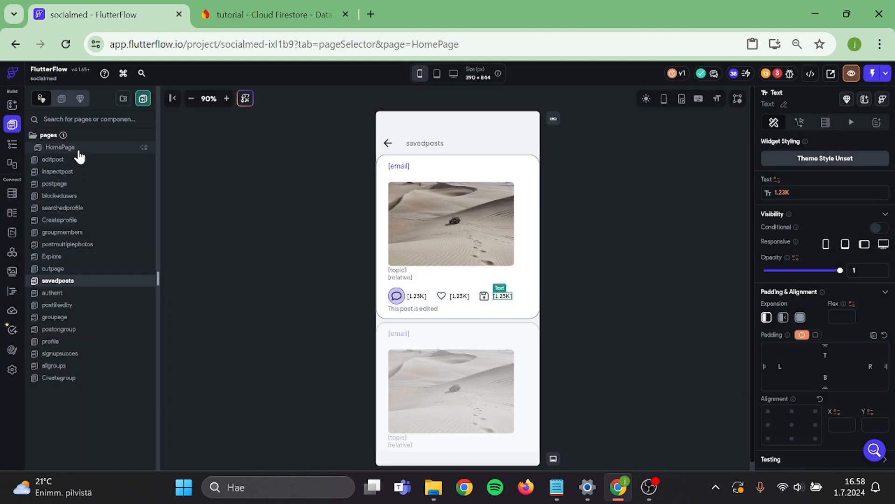
- On HomePage, bind the toggle value to Post_saved_by List Contains Item with the user's reference and confirm
{"action": "left_click", "coordinate": [60, 147]}
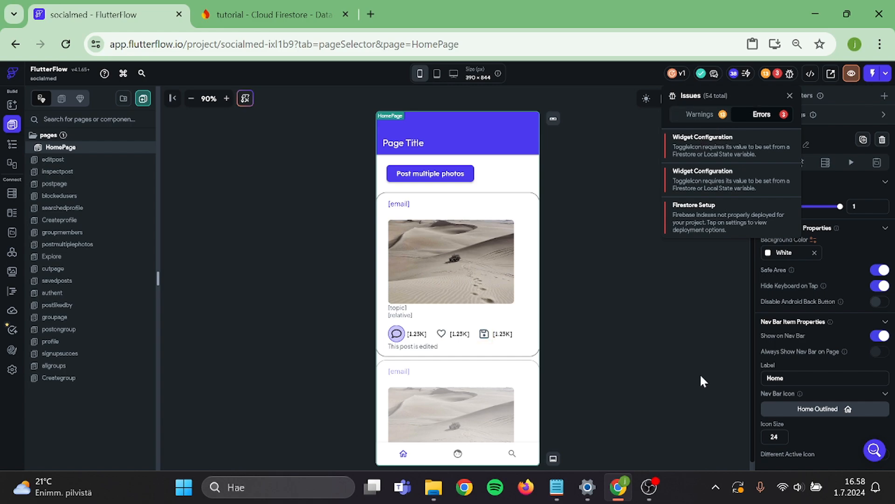
{"action": "left_click", "coordinate": [483, 333]}
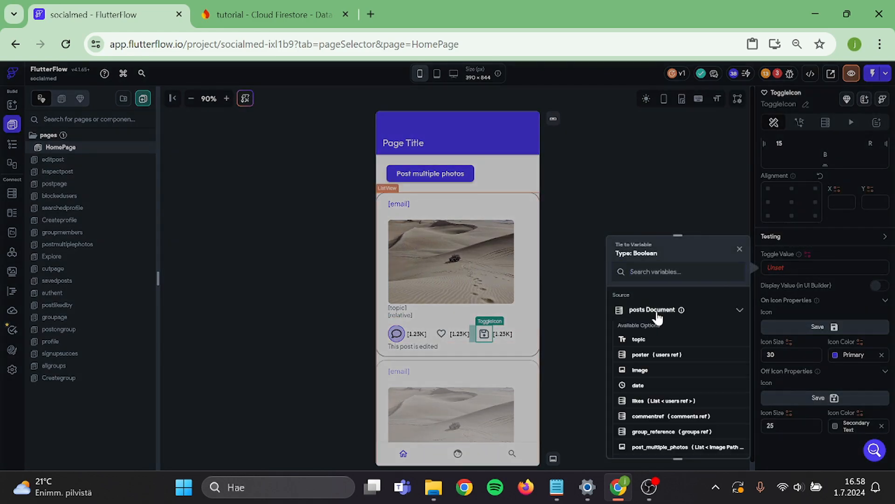
{"action": "scroll", "scroll_direction": "down", "scroll_amount": 3}
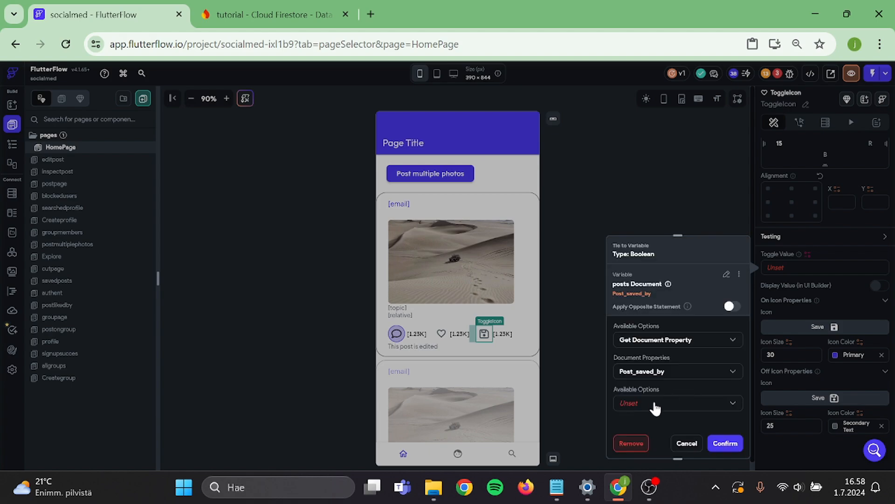
{"action": "left_click", "coordinate": [678, 403]}
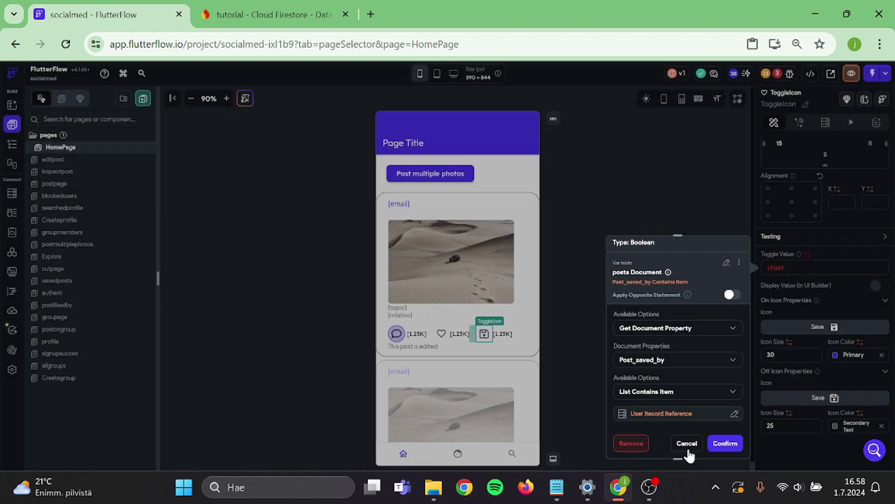
{"action": "left_click", "coordinate": [726, 443]}
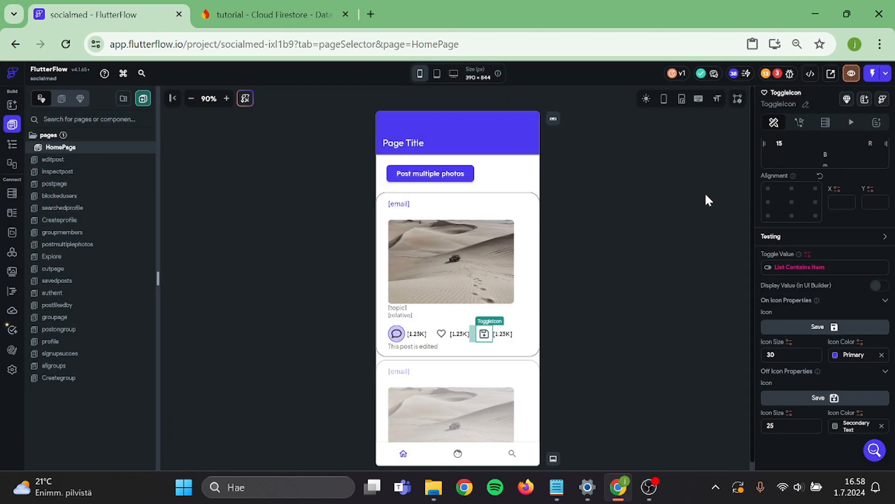
- From the Issues list, jump to the widget with the remaining configuration error
{"action": "left_click", "coordinate": [776, 74]}
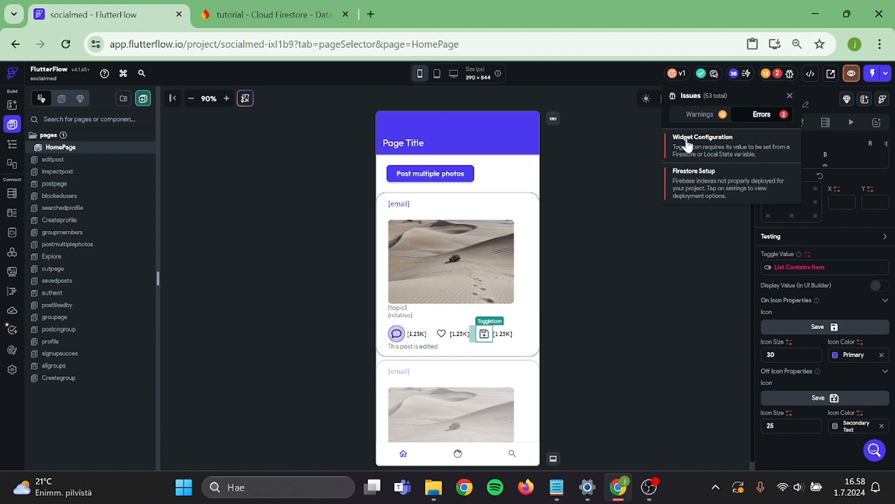
{"action": "left_click", "coordinate": [56, 280]}
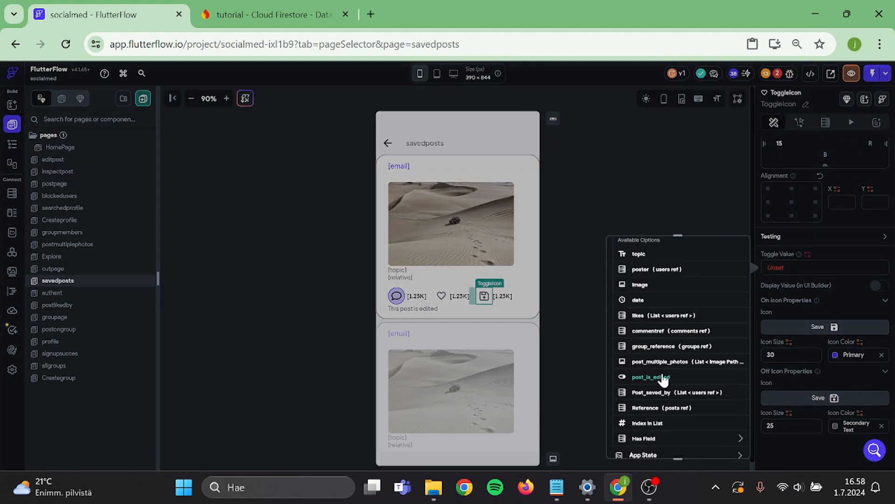
- Bind the savedposts toggle value to Post_saved_by List Contains Item with the authenticated user's reference
{"action": "left_click", "coordinate": [647, 376]}
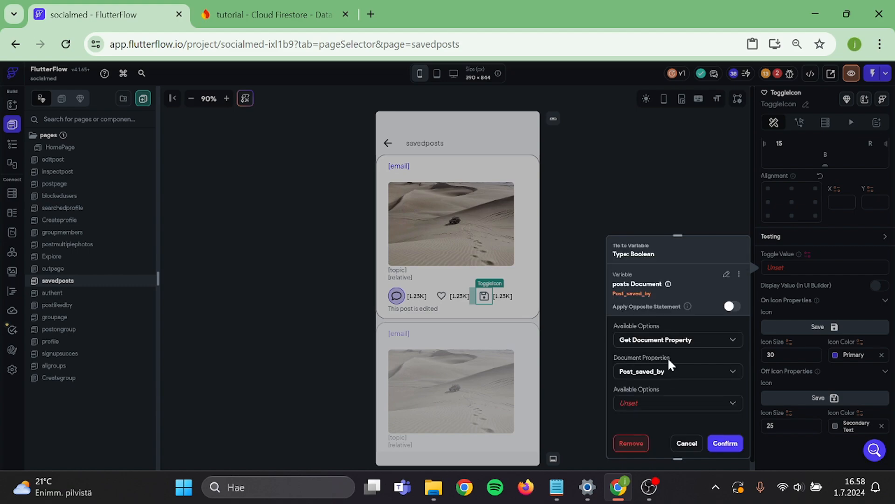
{"action": "left_click", "coordinate": [678, 403]}
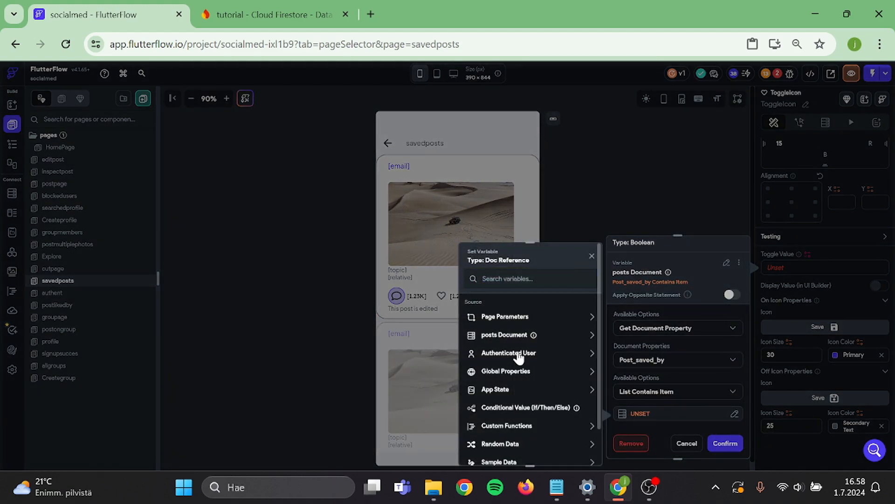
{"action": "left_click", "coordinate": [509, 352]}
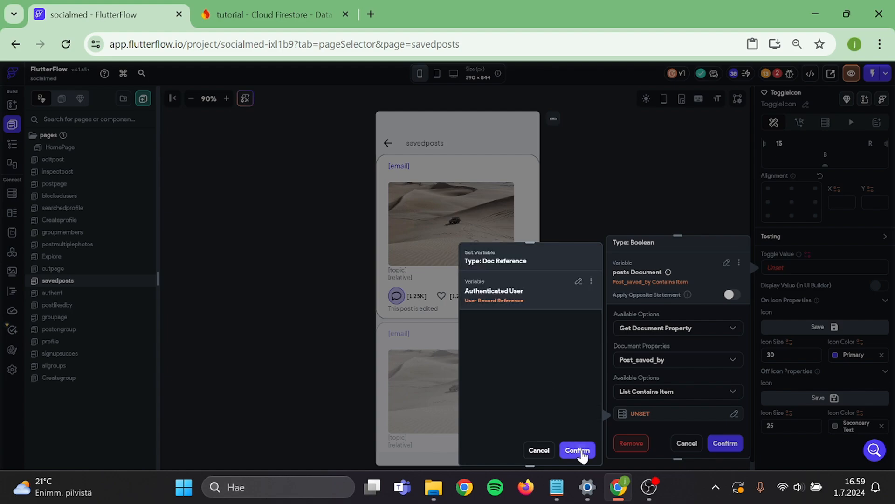
{"action": "left_click", "coordinate": [578, 450]}
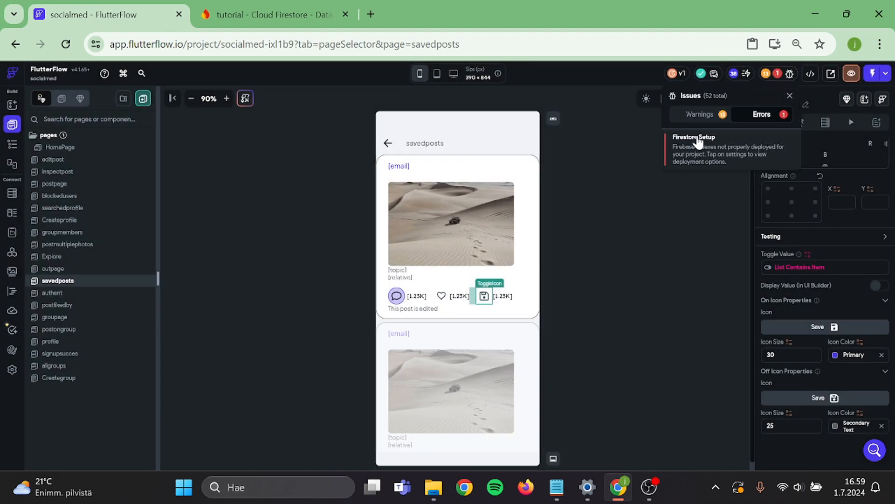
- From Issues, open Firestore Settings and validate the schema against the database
{"action": "left_click", "coordinate": [693, 136]}
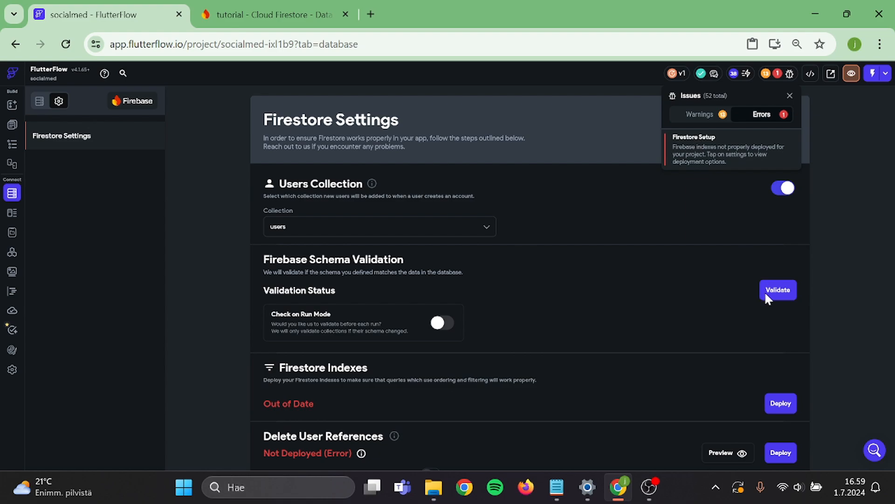
{"action": "left_click", "coordinate": [778, 289]}
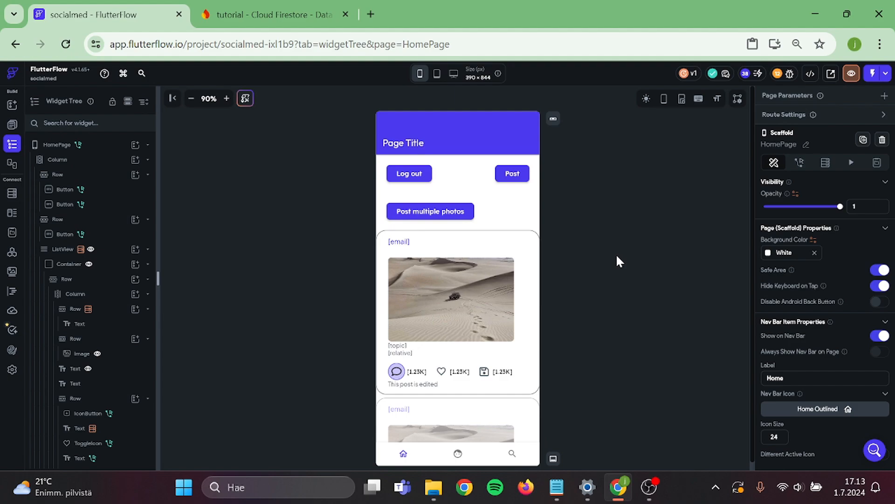
{"action": "mouse_move", "coordinate": [484, 373]}
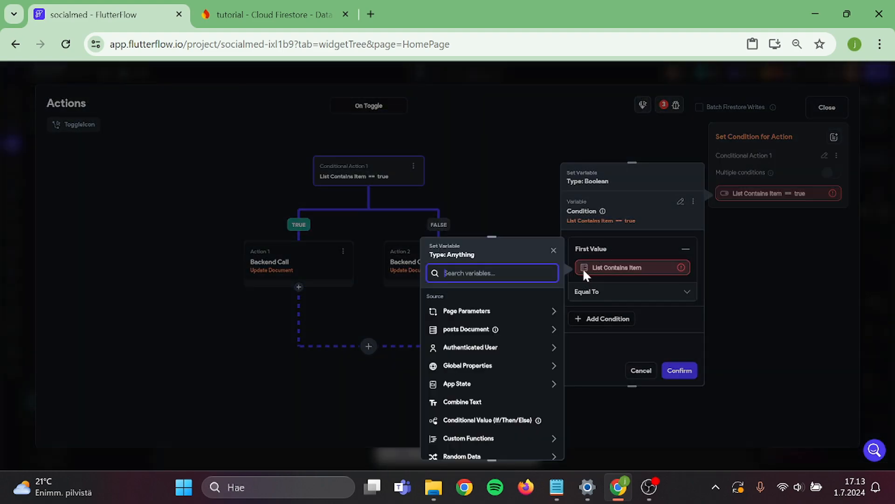
- Re-check the HomePage toggle's saved-by condition value and the Update Document reference
{"action": "left_click", "coordinate": [466, 328]}
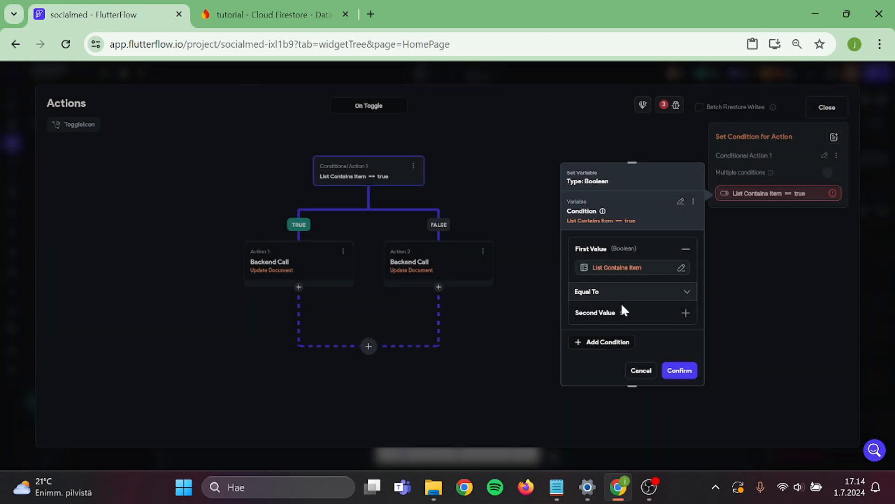
{"action": "left_click", "coordinate": [298, 263]}
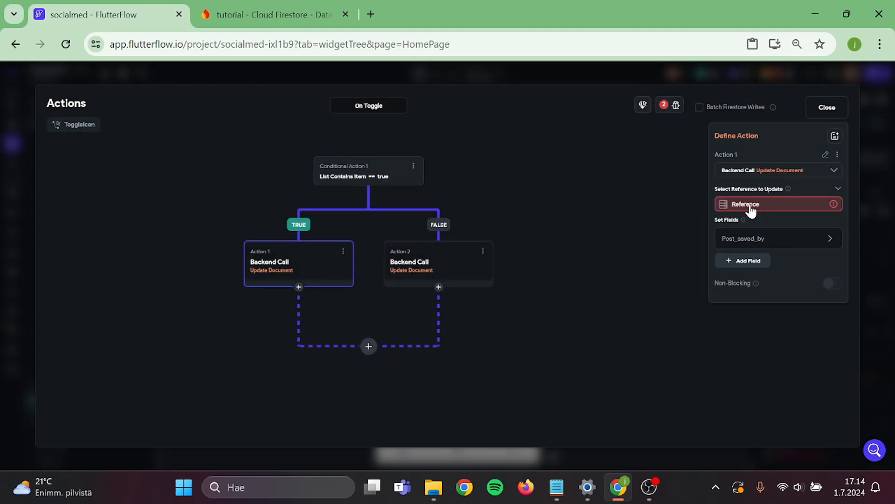
{"action": "left_click", "coordinate": [745, 204]}
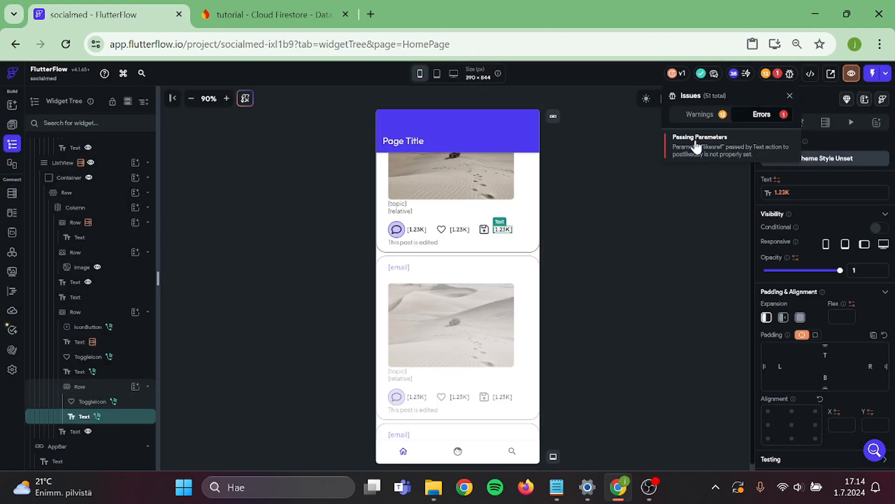
- Jump to the count text with the parameter error and review its Navigate To postlikedby action
{"action": "left_click", "coordinate": [789, 95]}
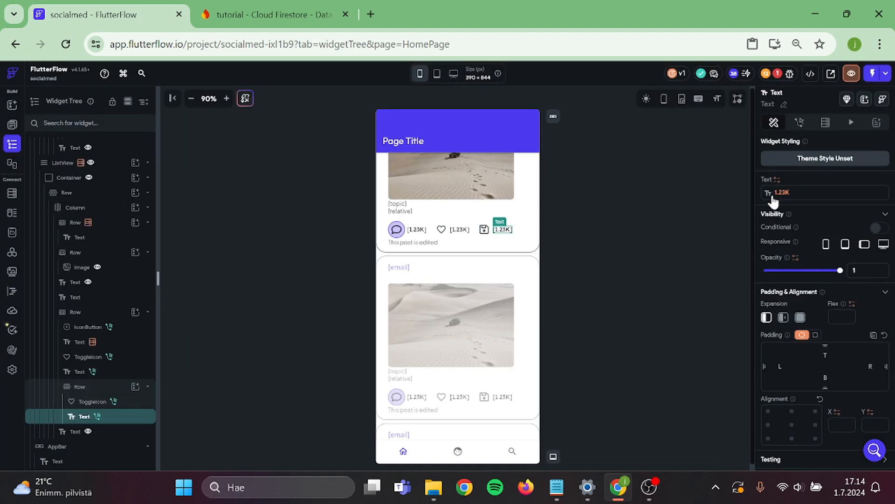
{"action": "left_click", "coordinate": [799, 123]}
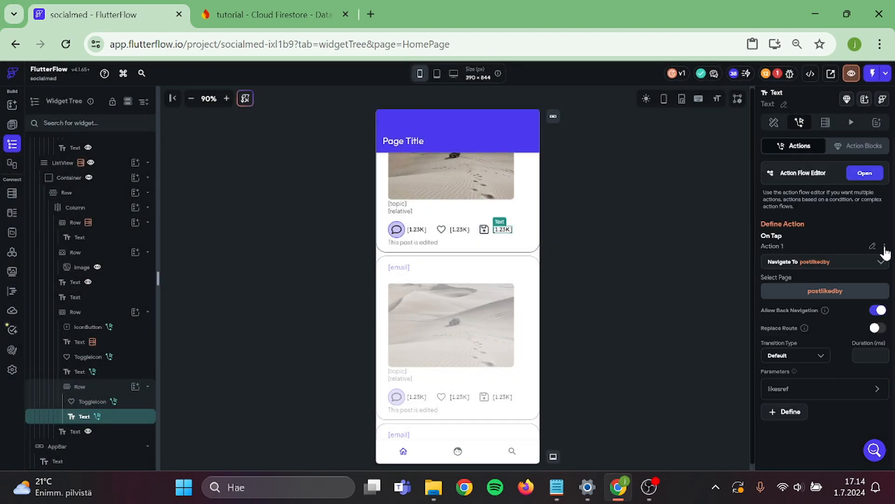
{"action": "left_click", "coordinate": [884, 247]}
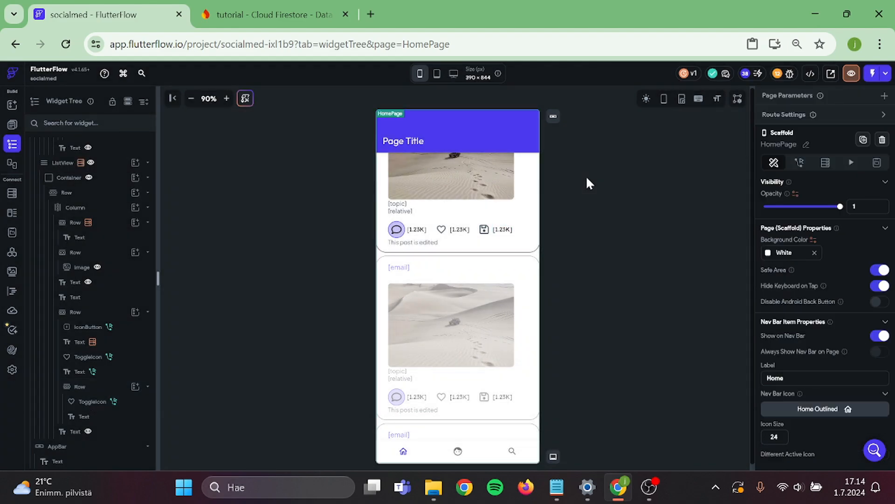
{"action": "mouse_move", "coordinate": [873, 74]}
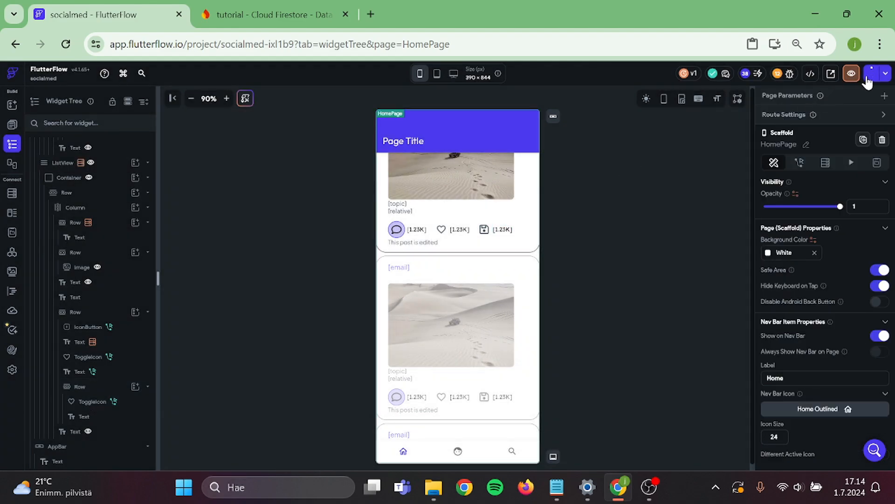
- Launch Test Mode, save the first post and visit the profile page
{"action": "left_click", "coordinate": [868, 74]}
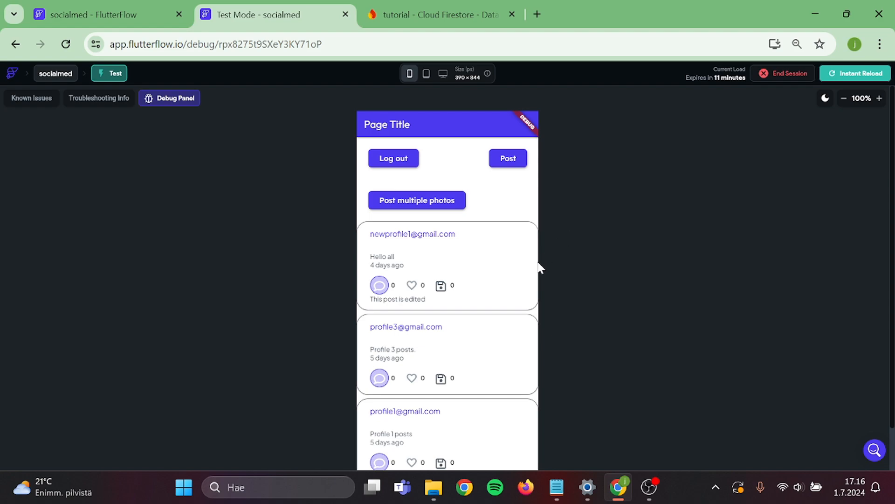
{"action": "scroll", "scroll_direction": "down", "scroll_amount": 3}
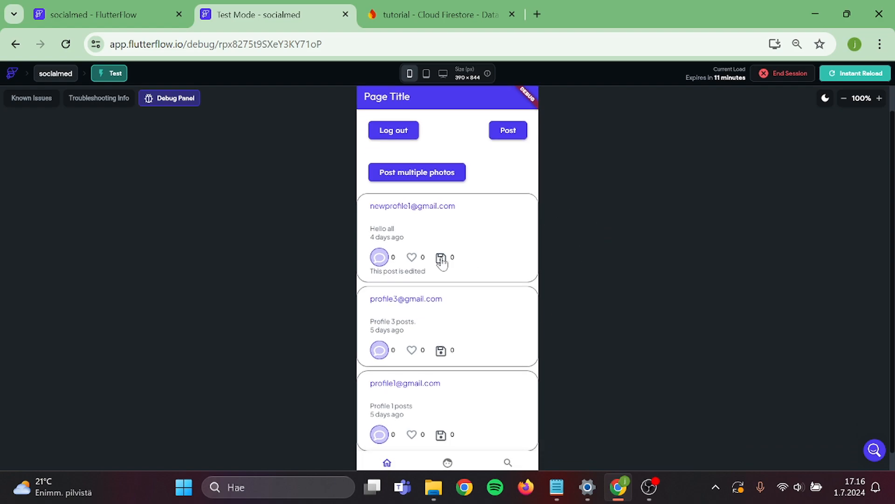
{"action": "left_click", "coordinate": [442, 257]}
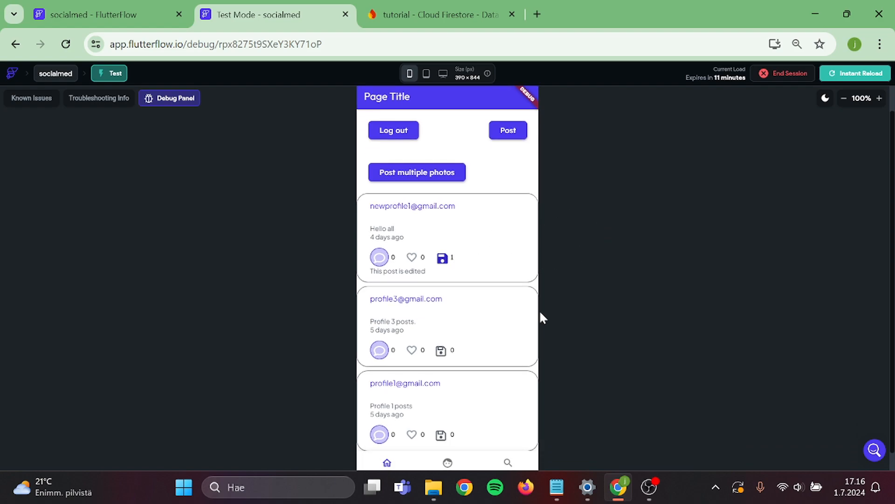
{"action": "left_click", "coordinate": [448, 443]}
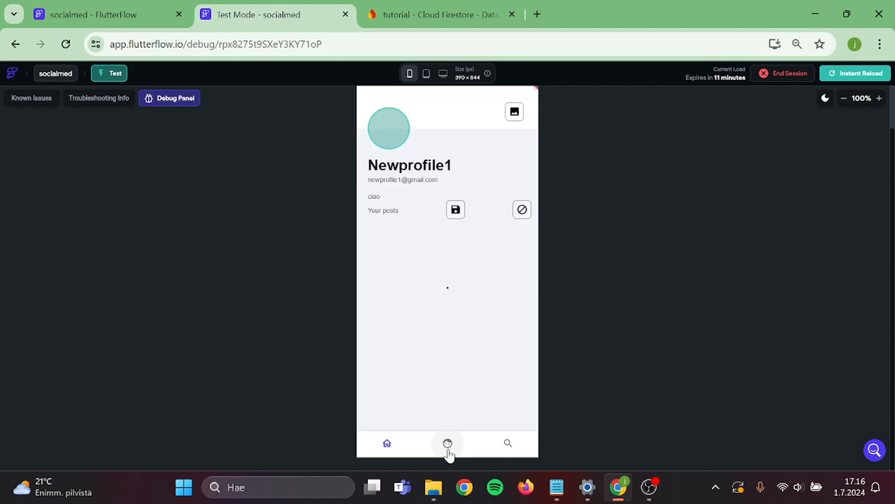
{"action": "left_click", "coordinate": [447, 443]}
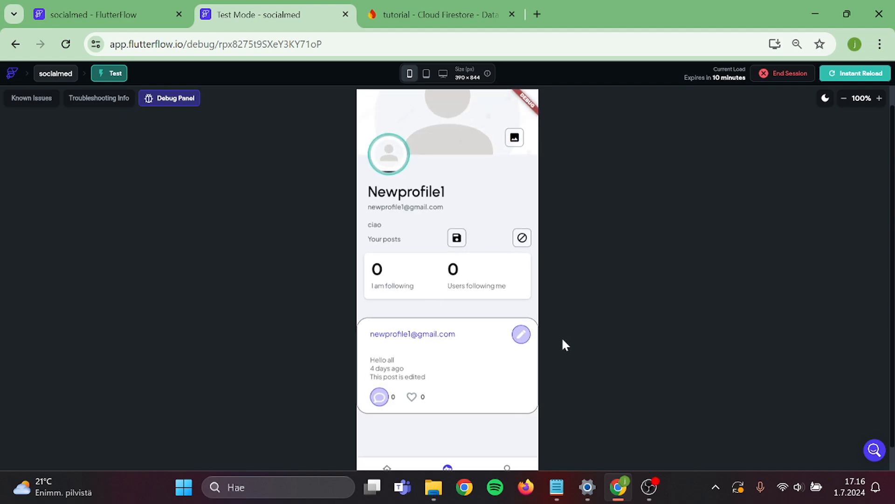
- Back in the feed, like two posts and save the third, raising its count to 1
{"action": "scroll", "scroll_direction": "down", "scroll_amount": 3}
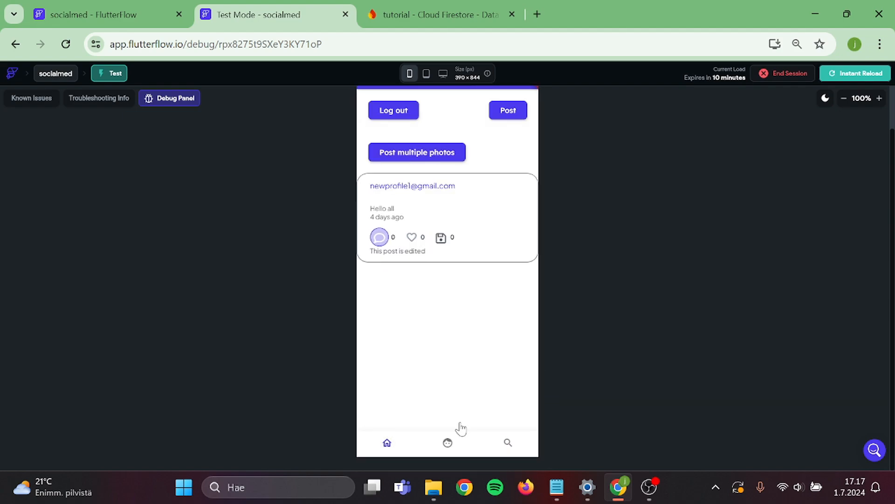
{"action": "left_click", "coordinate": [411, 237]}
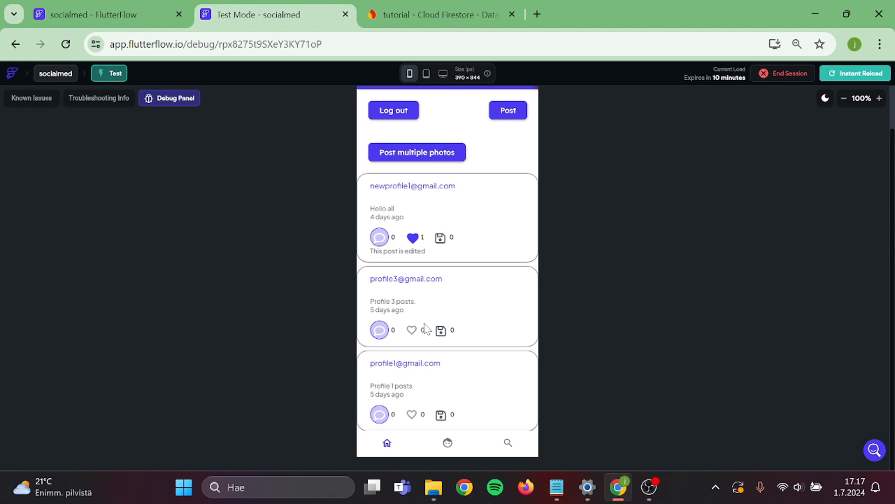
{"action": "left_click", "coordinate": [412, 330]}
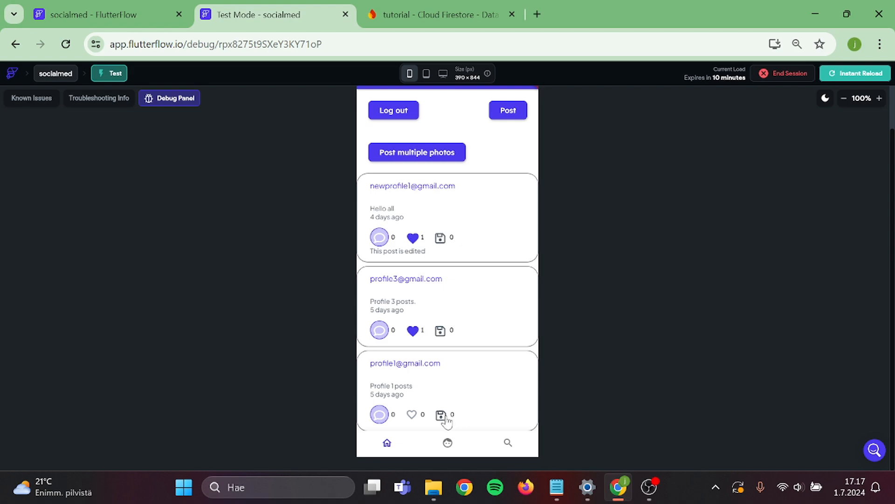
{"action": "left_click", "coordinate": [440, 414]}
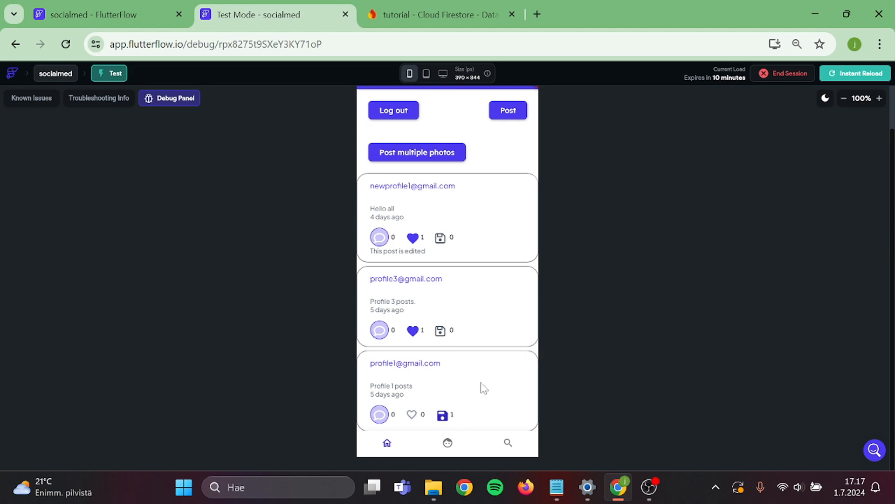